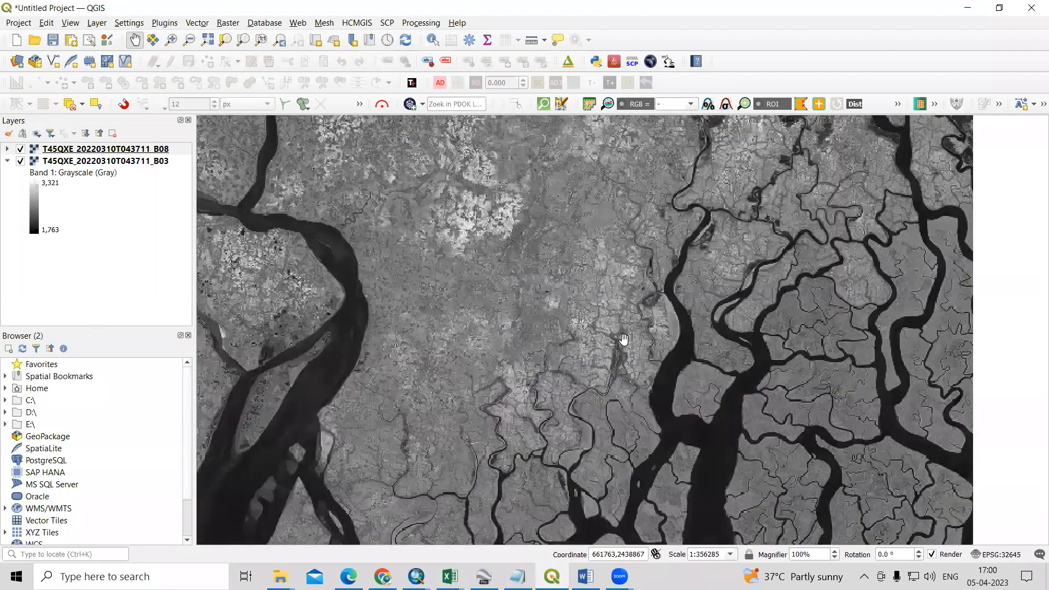
Zoom the map out to the full B03/B08 delta scene and bring the NDWI notes document to the front.
scroll("down", 3)
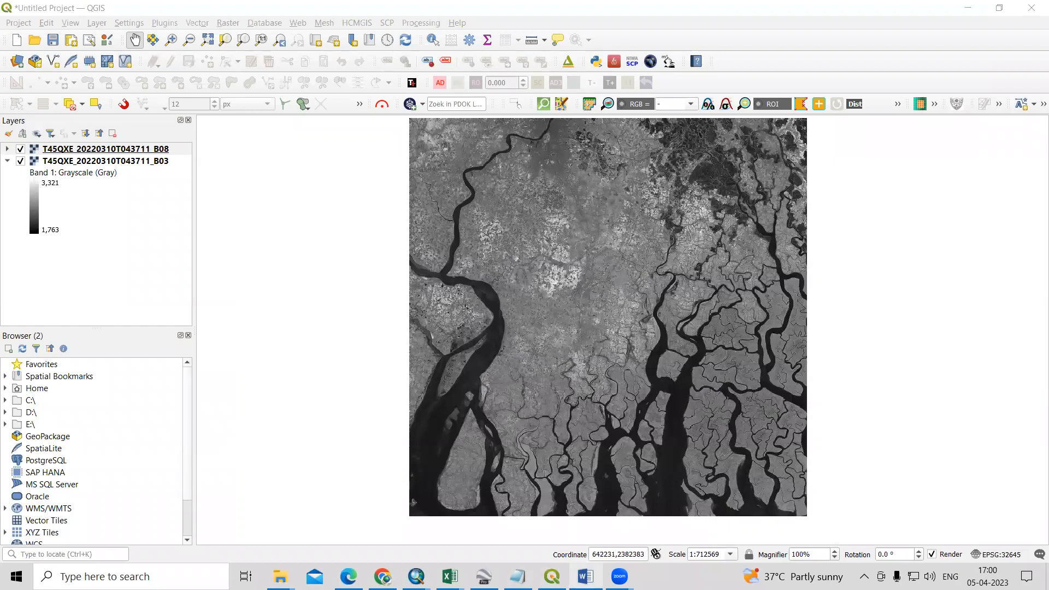
left_click(583, 575)
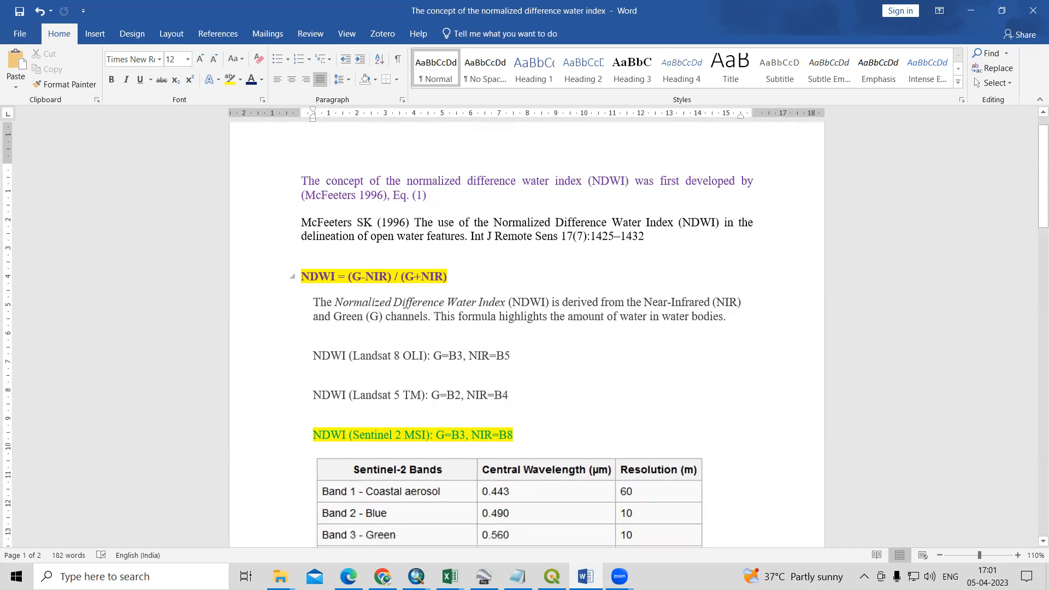
Review the NDWI formulas for Landsat 5 TM and Landsat 8 OLI in the notes.
scroll("down", 3)
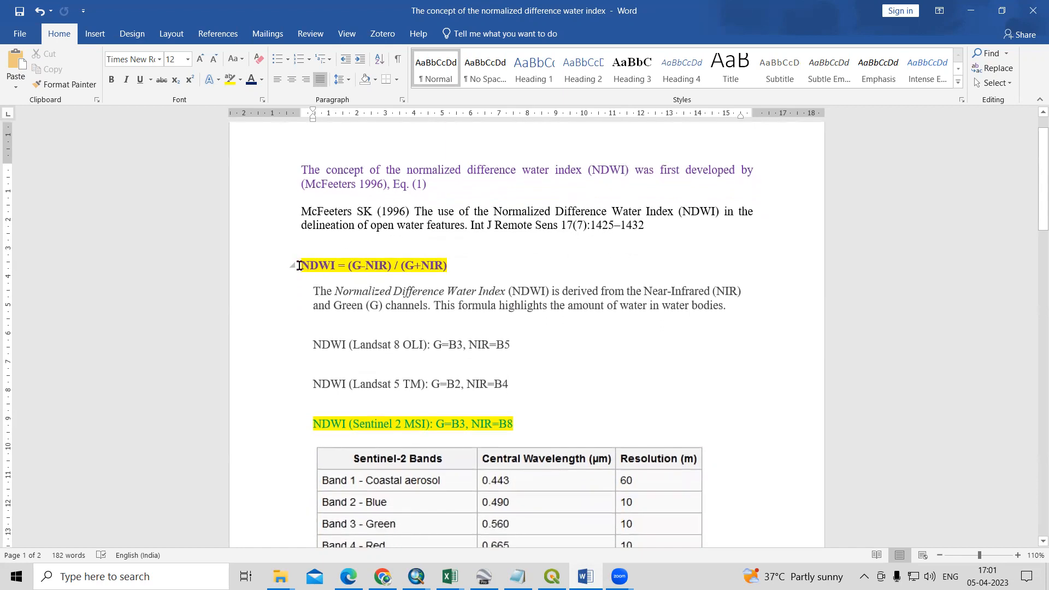
left_click(508, 384)
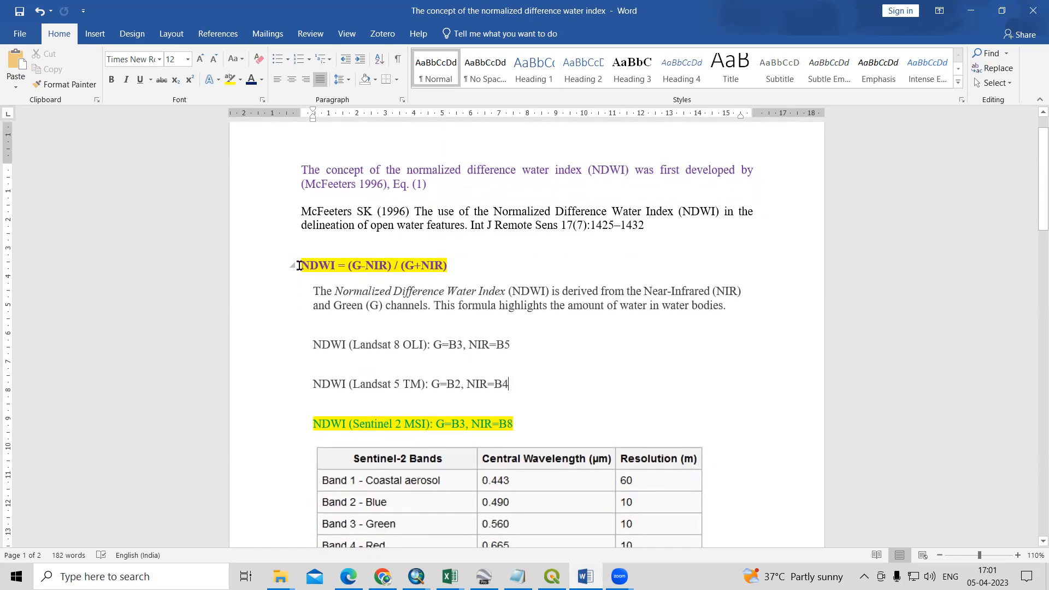
scroll("down", 3)
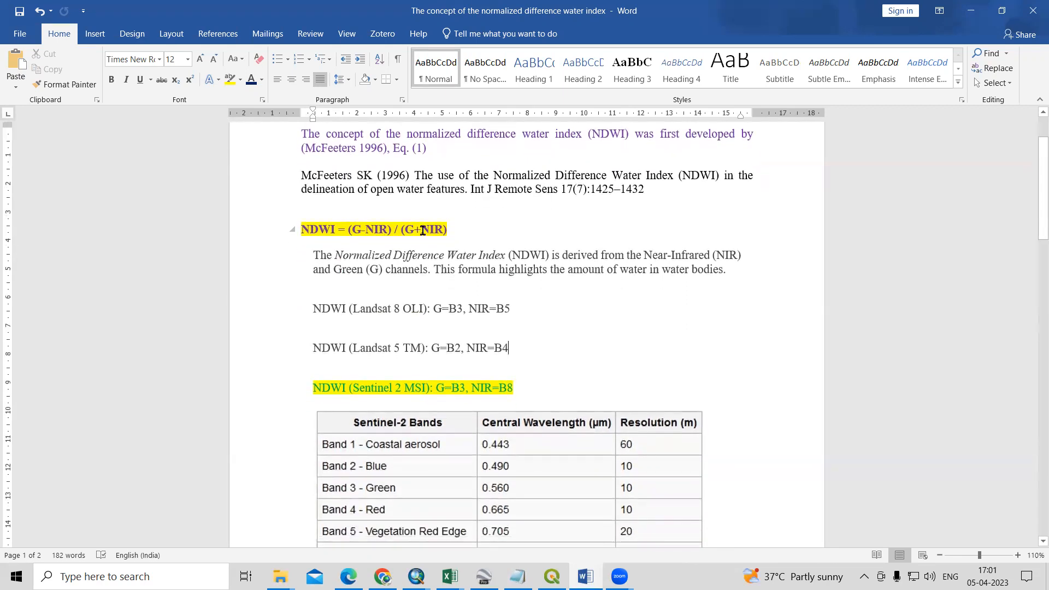
scroll("down", 3)
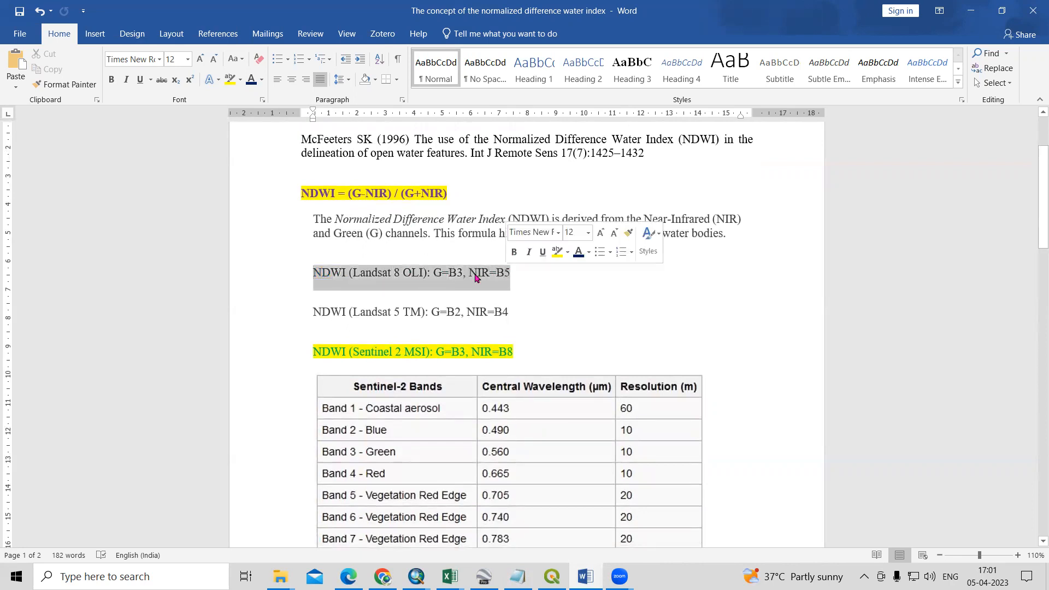
left_click(413, 272)
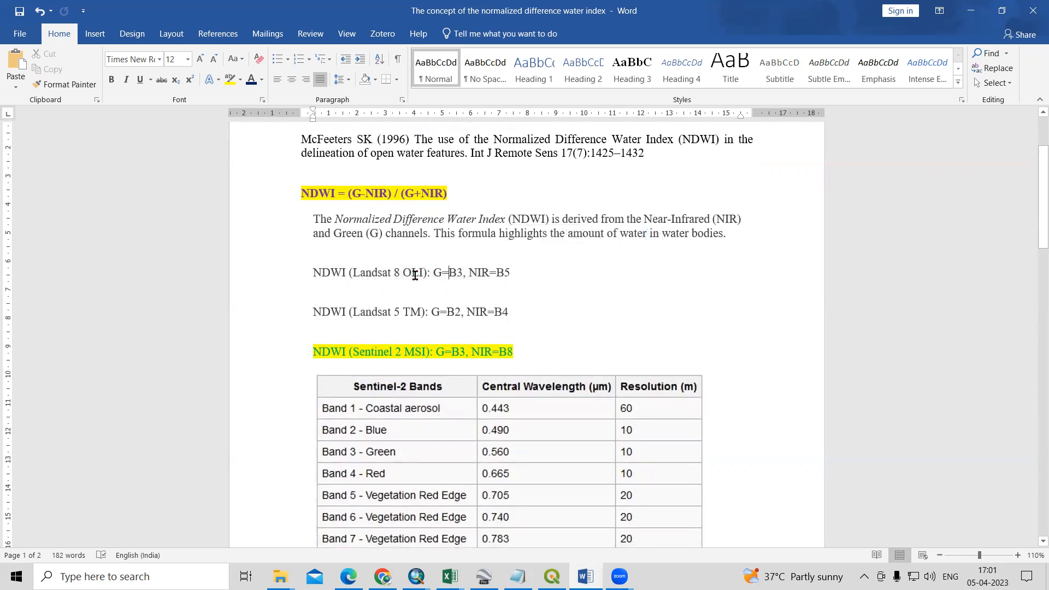
Read through the Sentinel-2 band table and NDWI interpretation note further down.
scroll("down", 3)
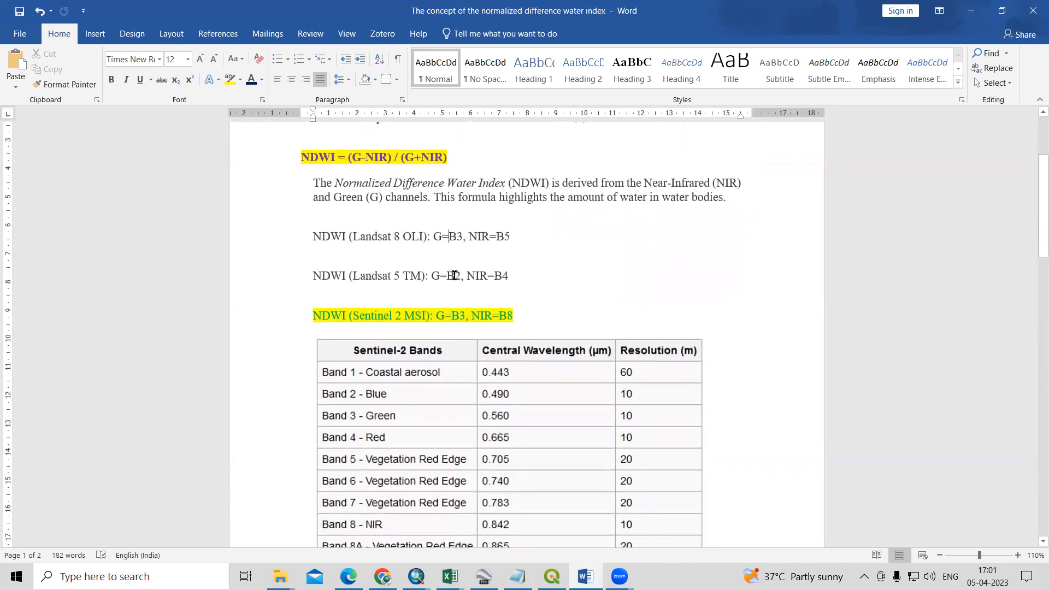
scroll("down", 3)
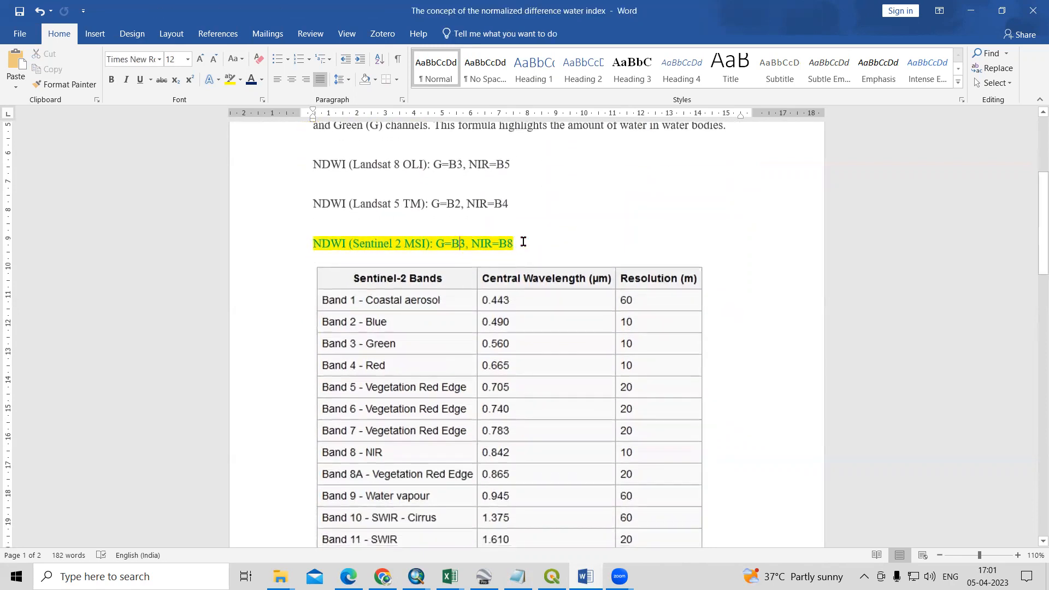
scroll("down", 3)
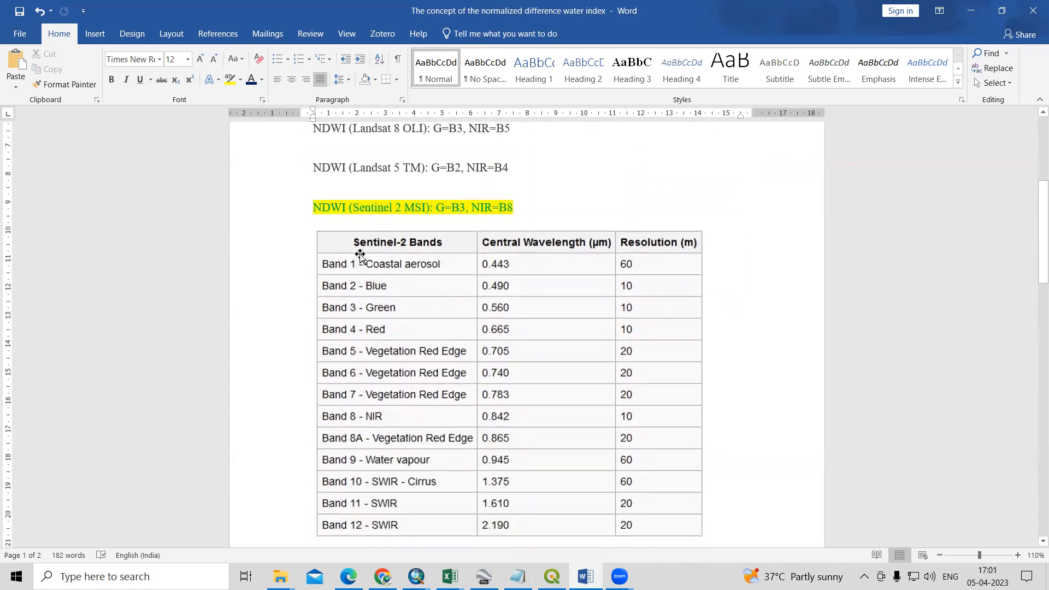
mouse_move(392, 422)
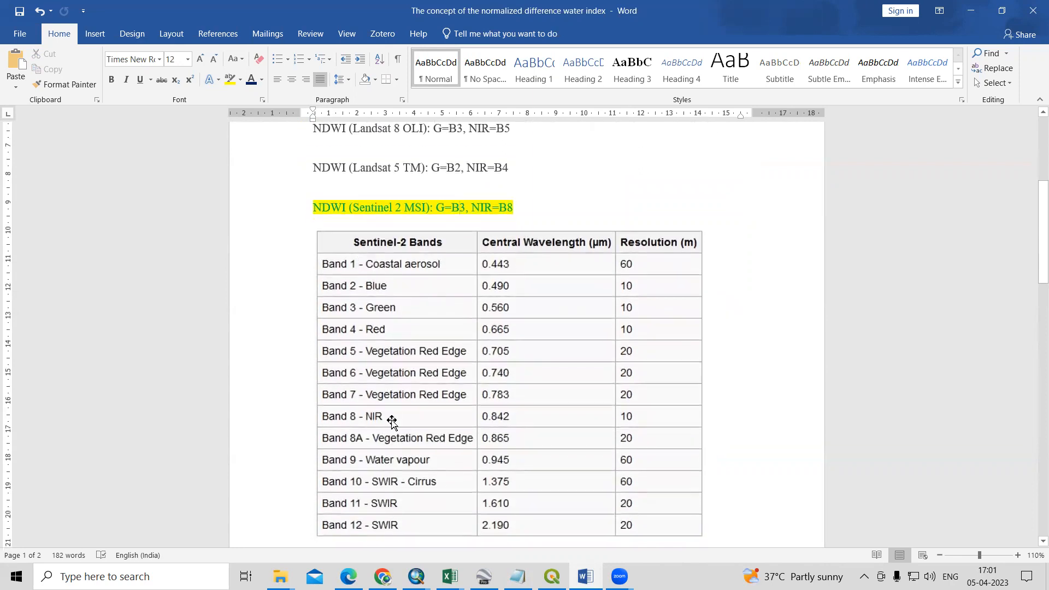
mouse_move(538, 307)
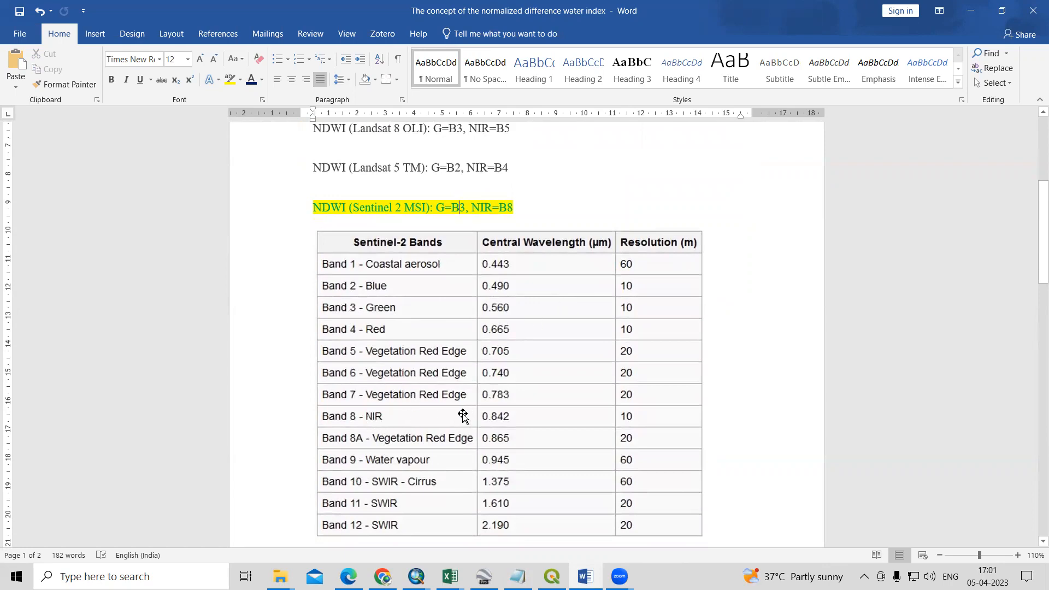
scroll("up", 3)
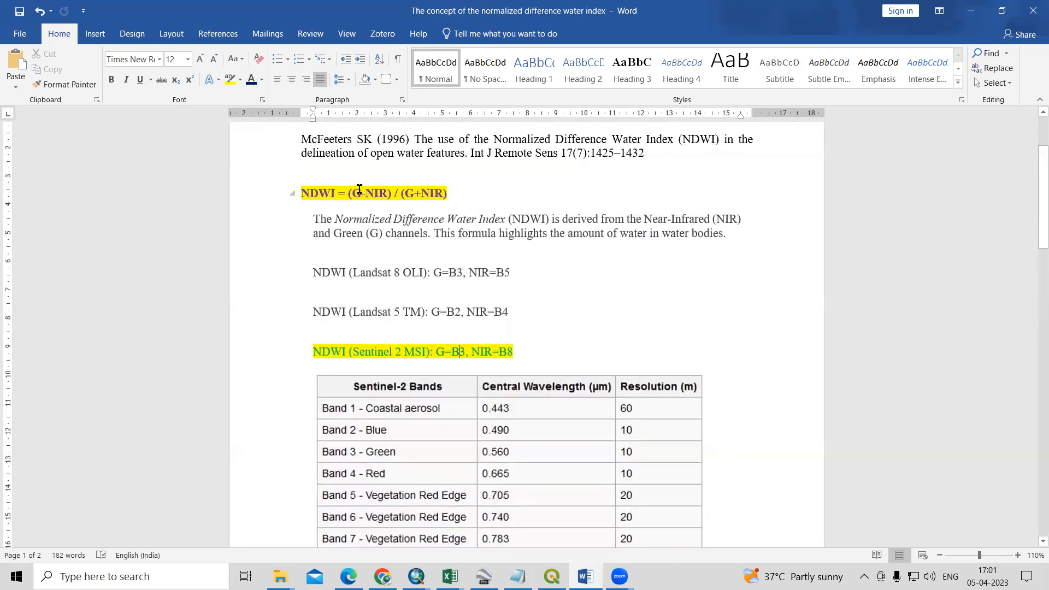
scroll("down", 3)
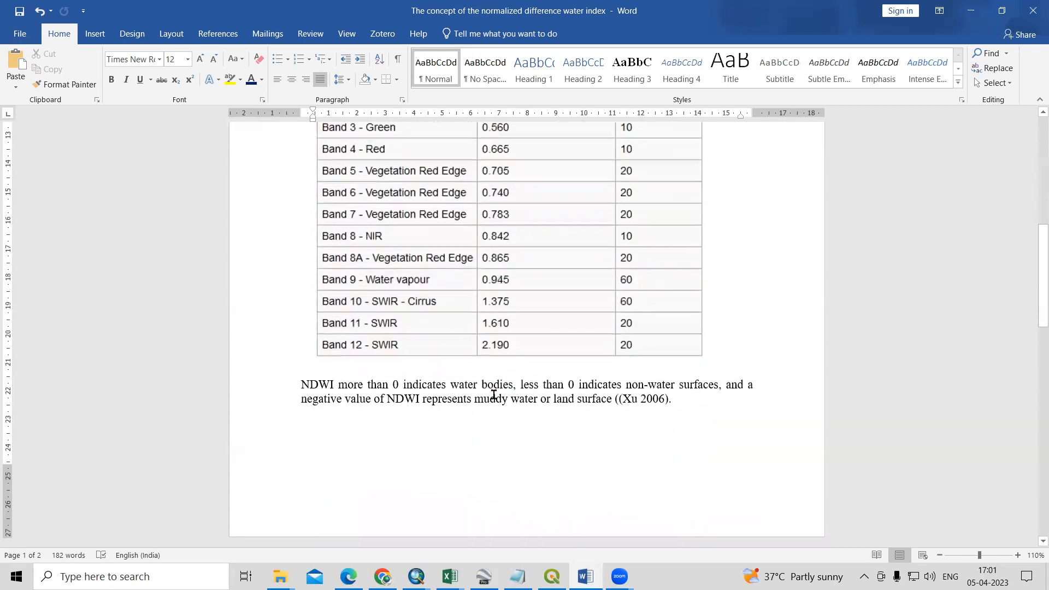
scroll("up", 3)
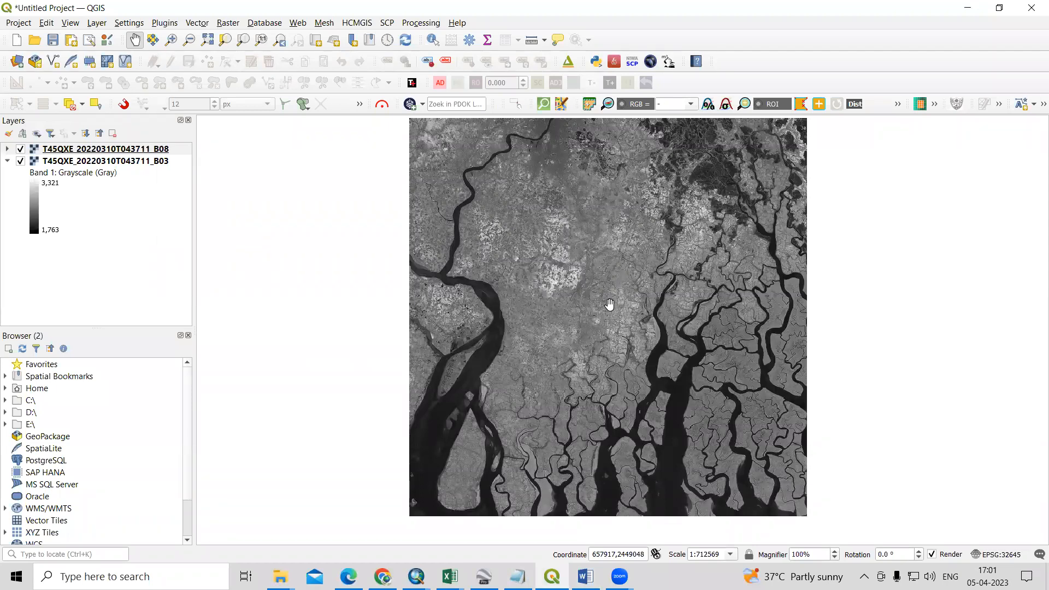
Look at the Copernicus Open Access Hub map in Chrome, then return to the empty QGIS project.
left_click(382, 575)
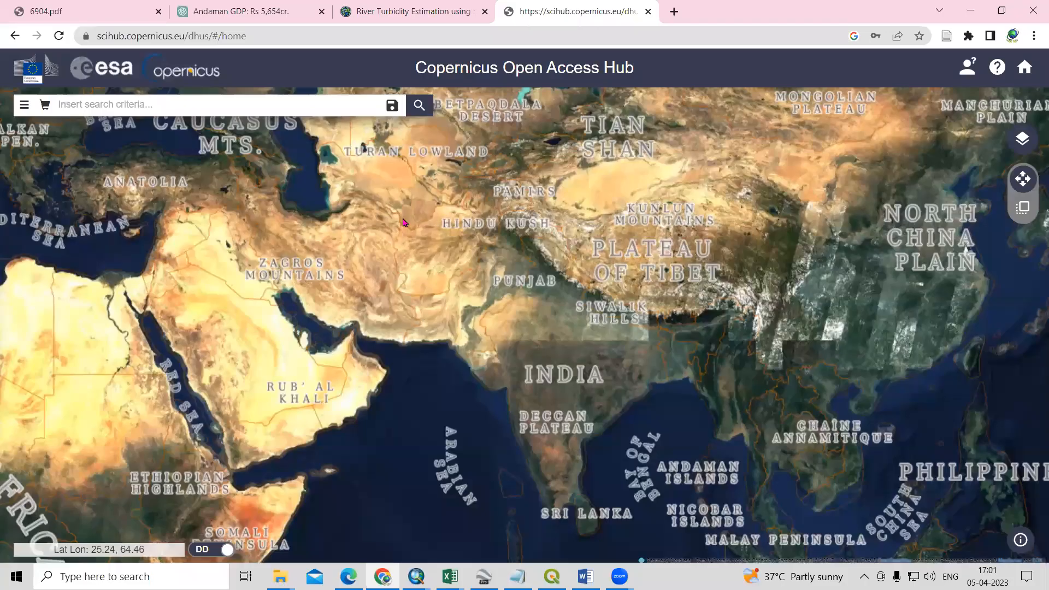
mouse_move(586, 199)
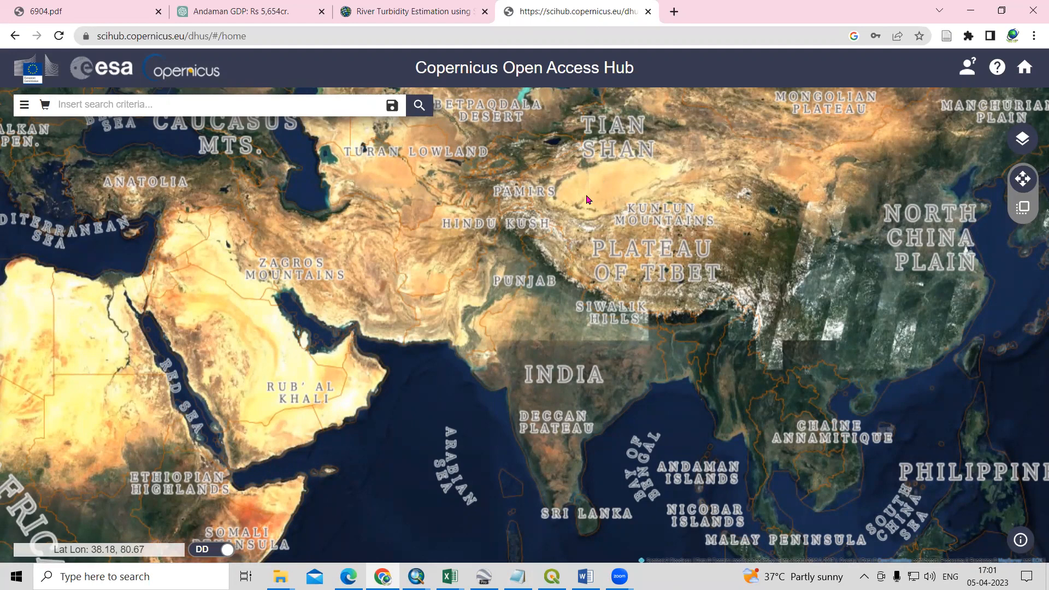
mouse_move(520, 276)
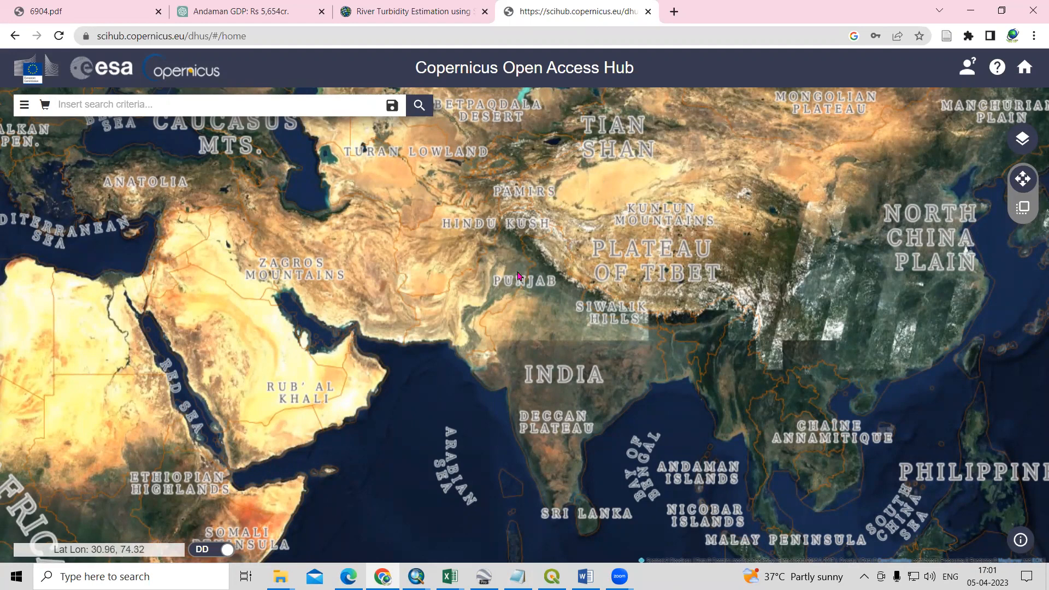
mouse_move(521, 275)
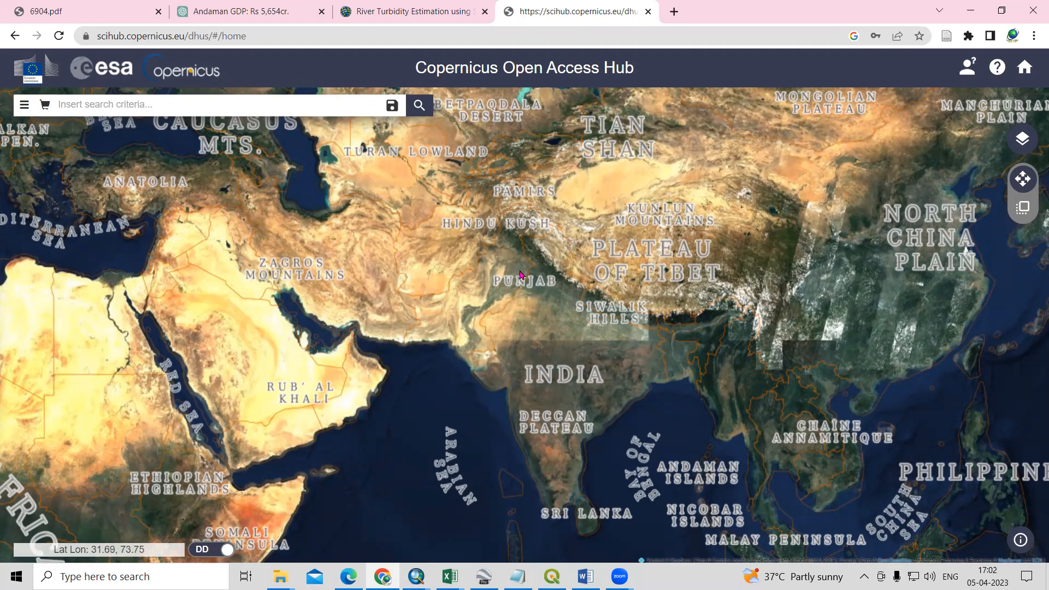
left_click(551, 575)
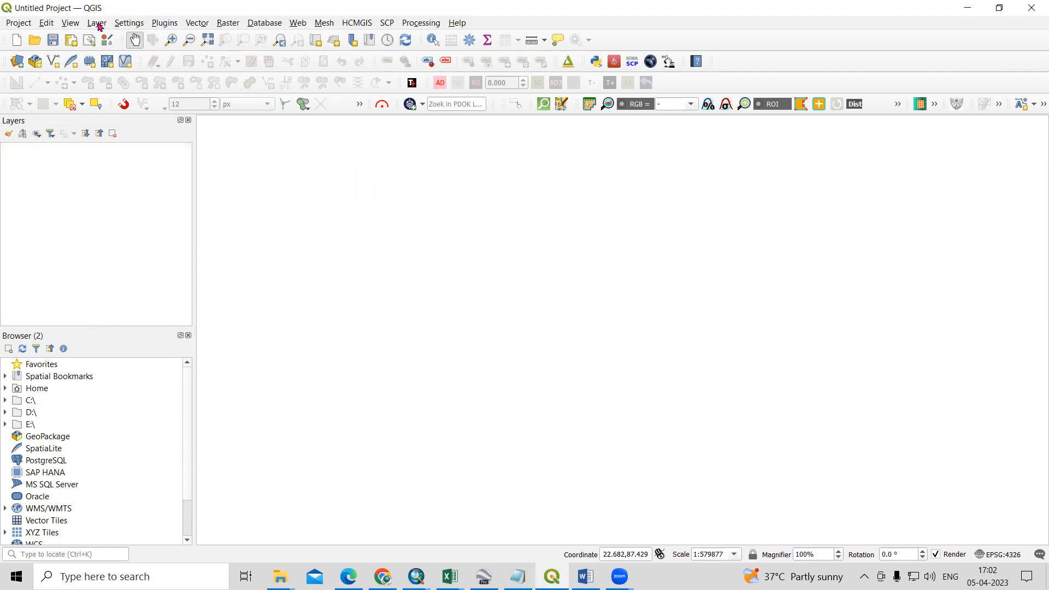
Start adding a raster layer via Layer > Add Layer > Add Raster Layer.
left_click(97, 22)
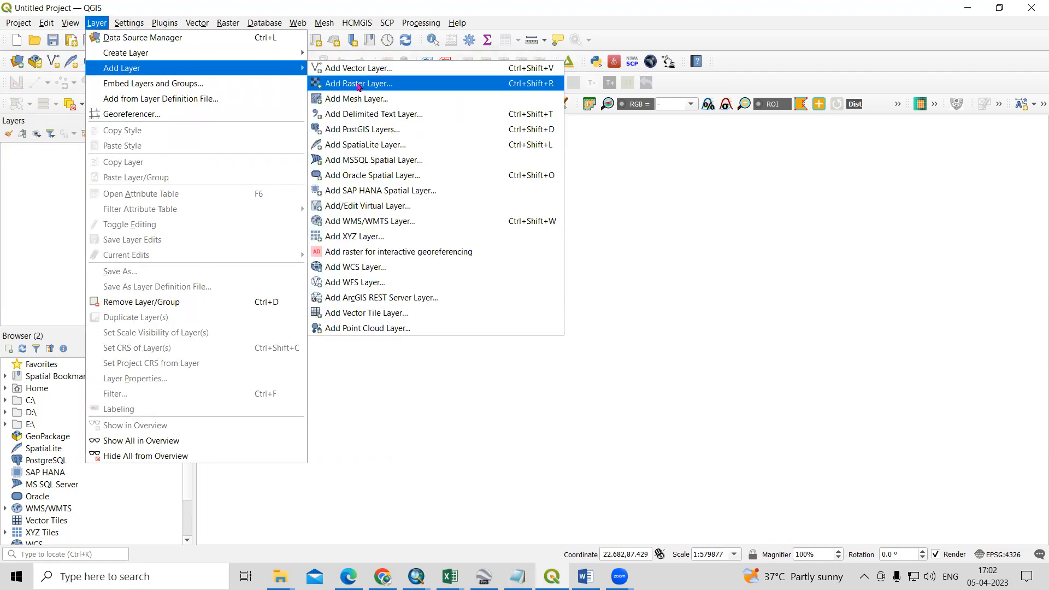
left_click(359, 83)
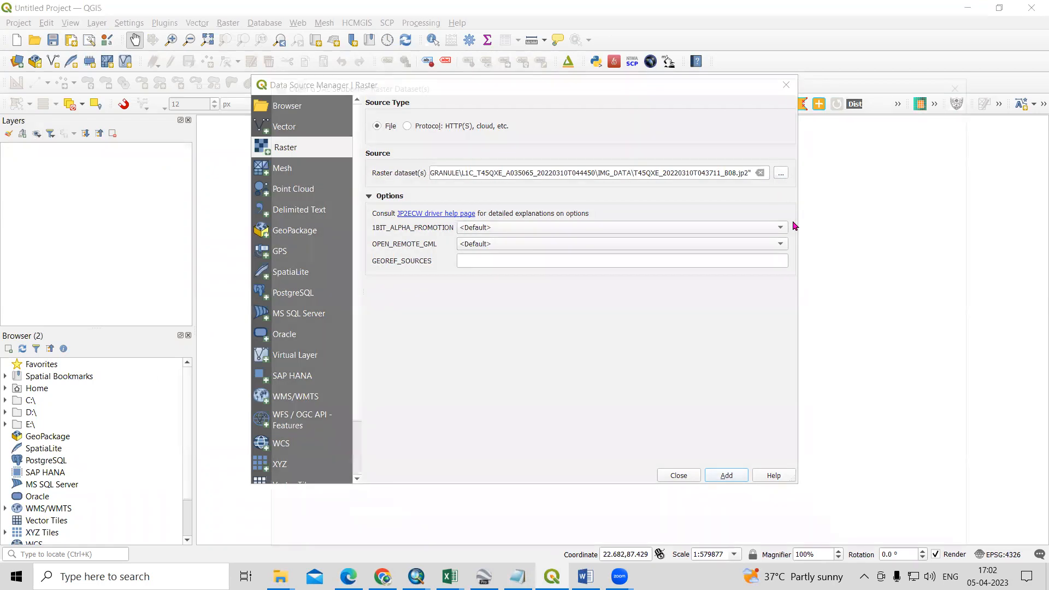
Browse into the Sentinel-2 SAFE product's GRANULE tile IMG_DATA folder of band images.
left_click(780, 172)
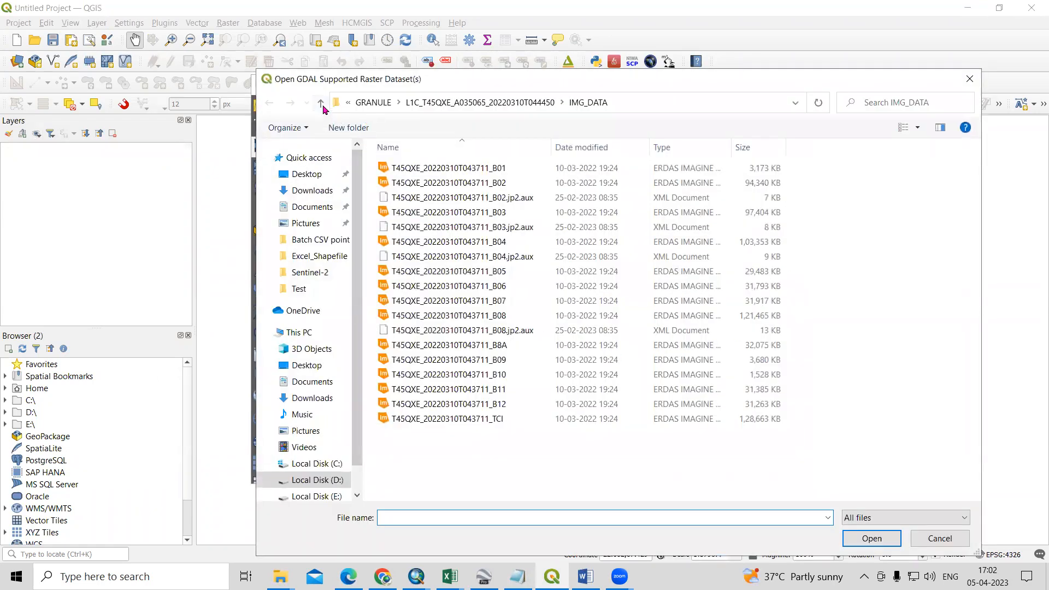
left_click(321, 103)
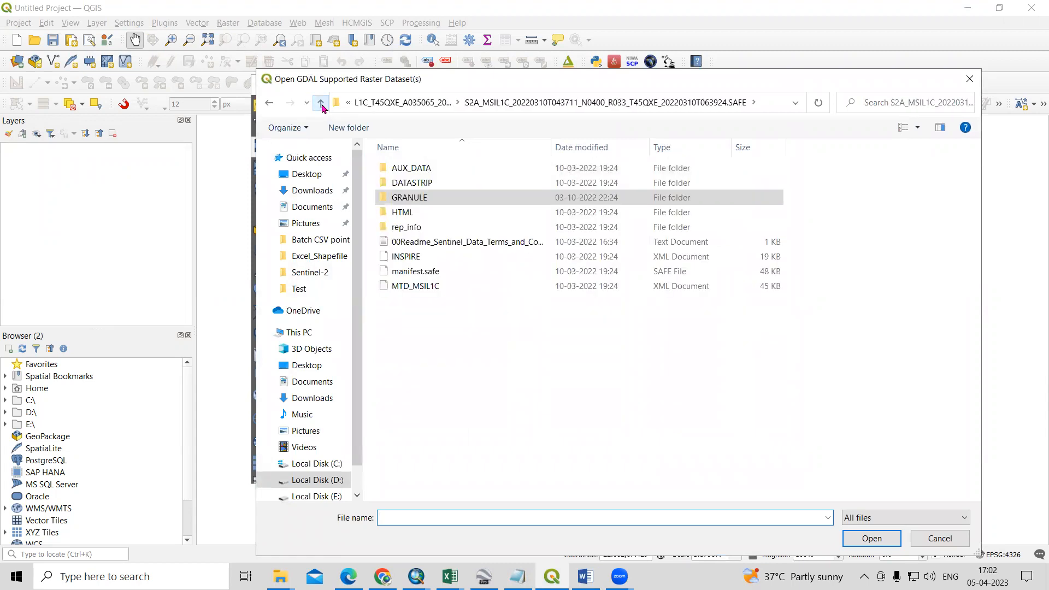
left_click(320, 103)
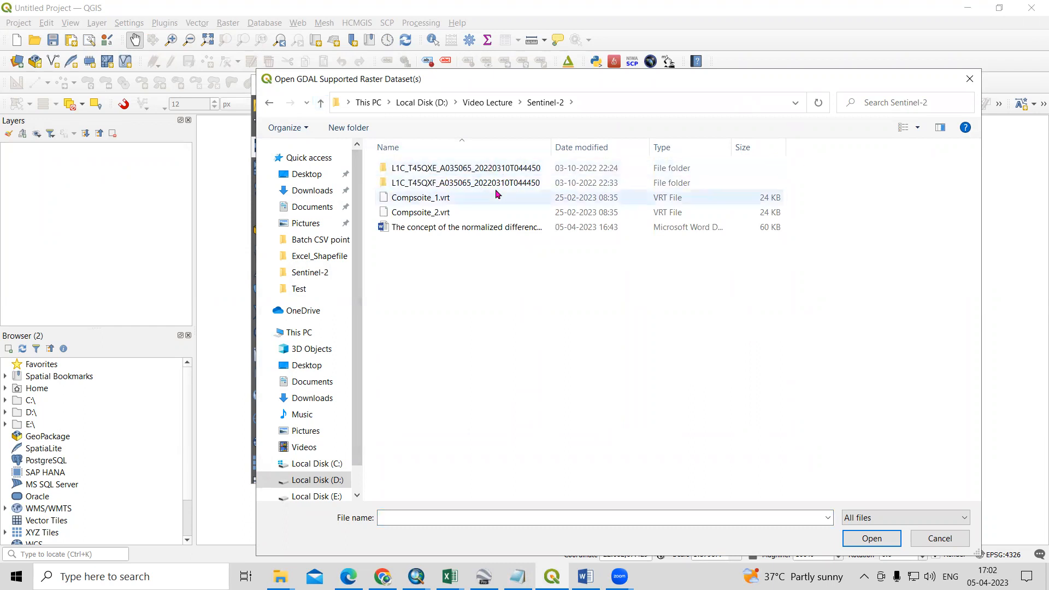
mouse_move(466, 168)
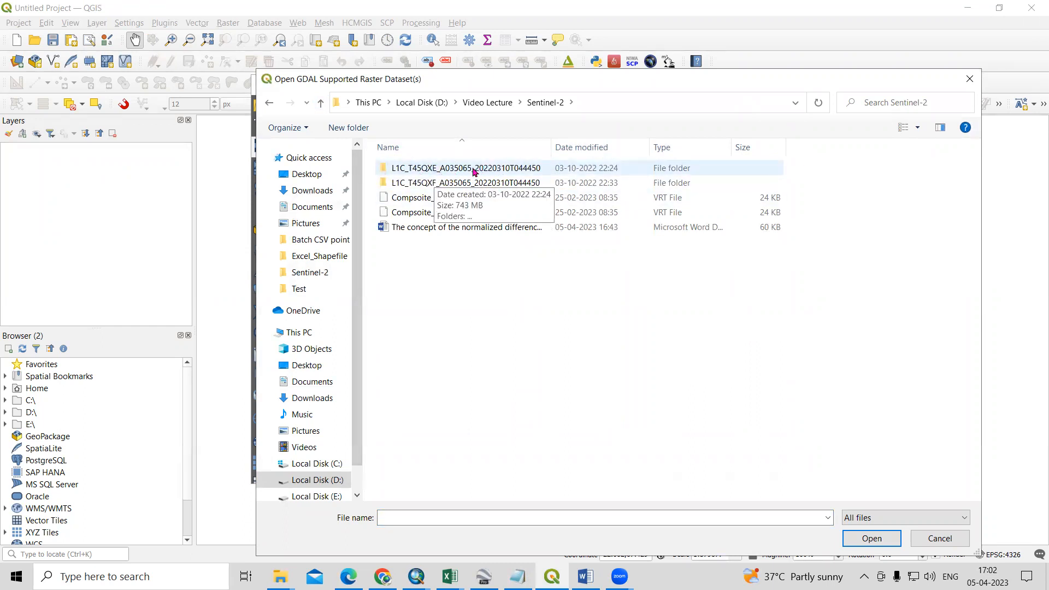
double_click(466, 168)
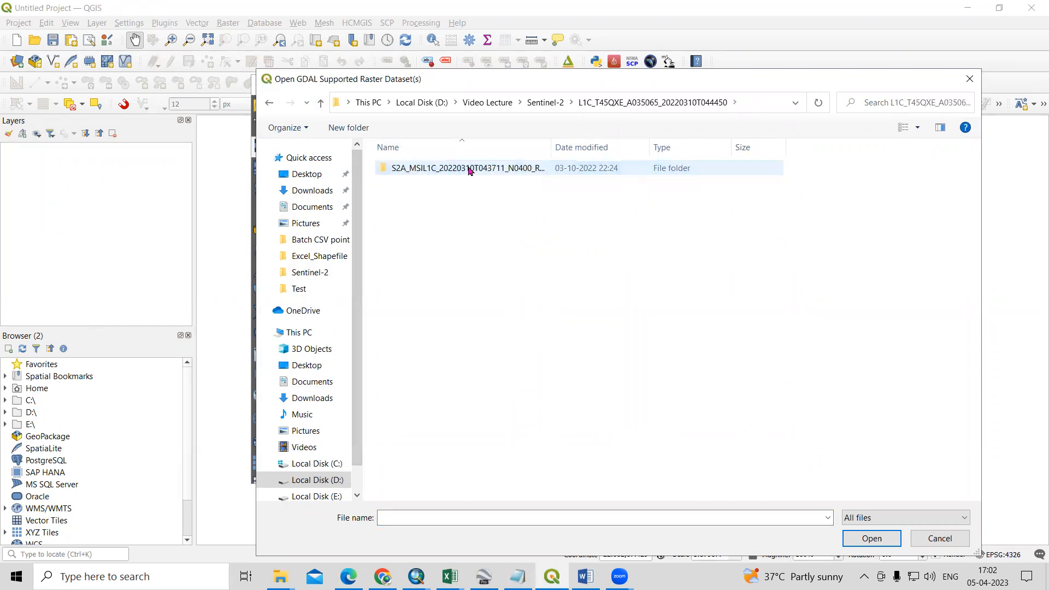
mouse_move(441, 169)
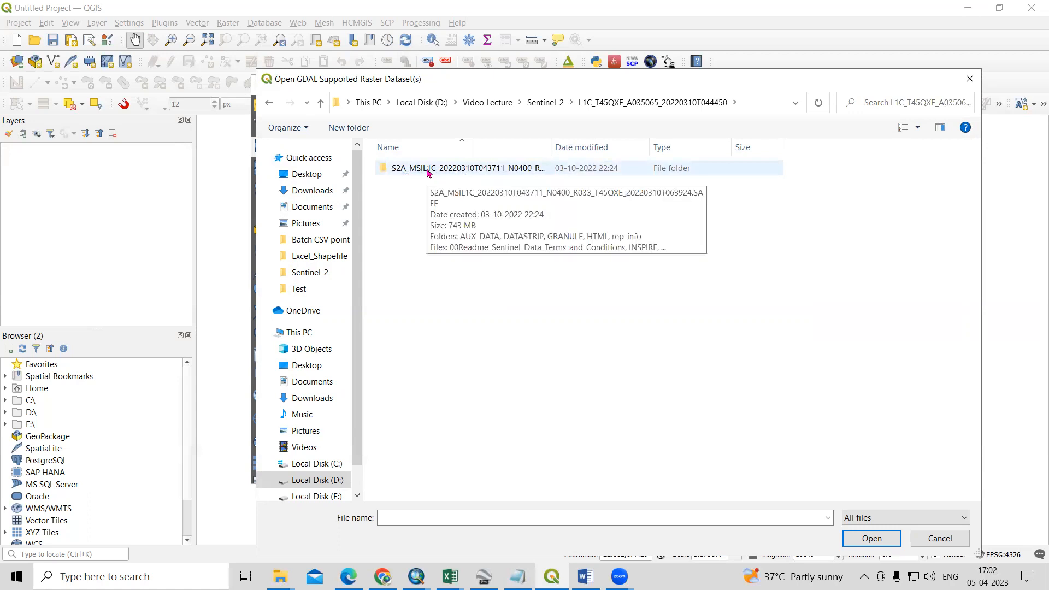
double_click(467, 168)
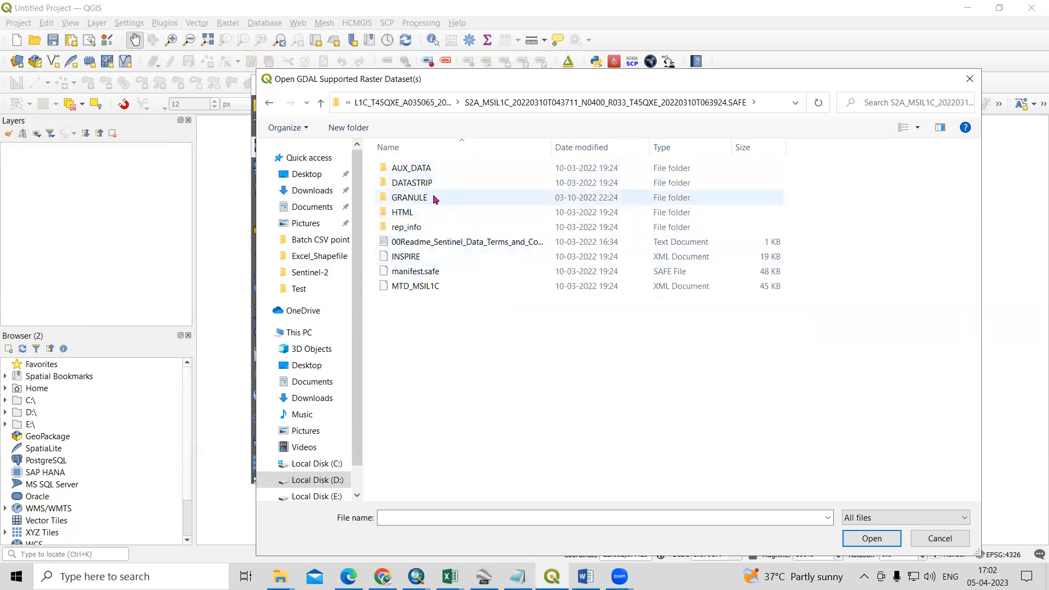
double_click(409, 198)
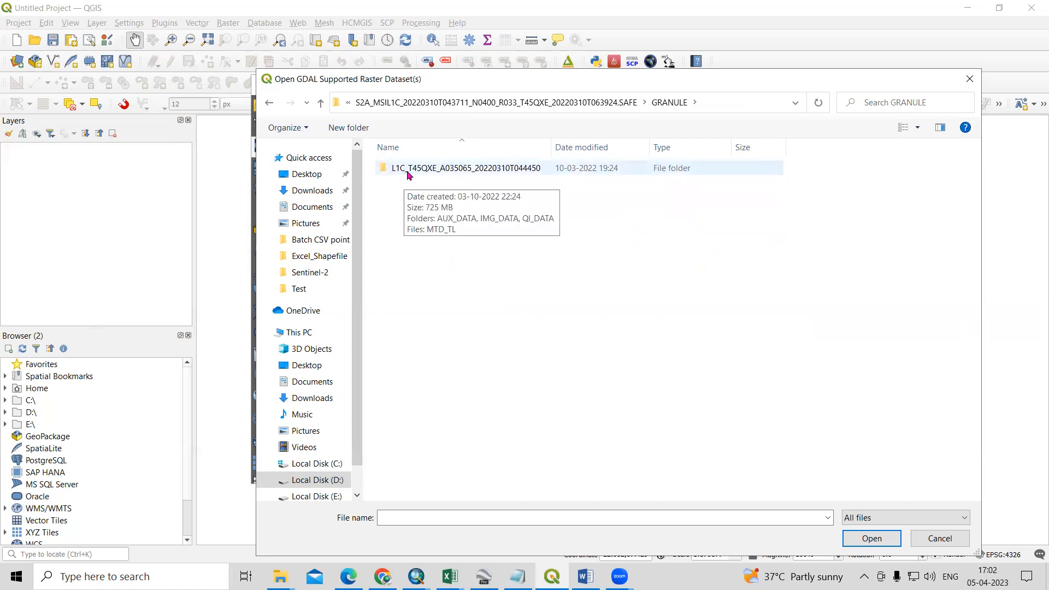
double_click(467, 168)
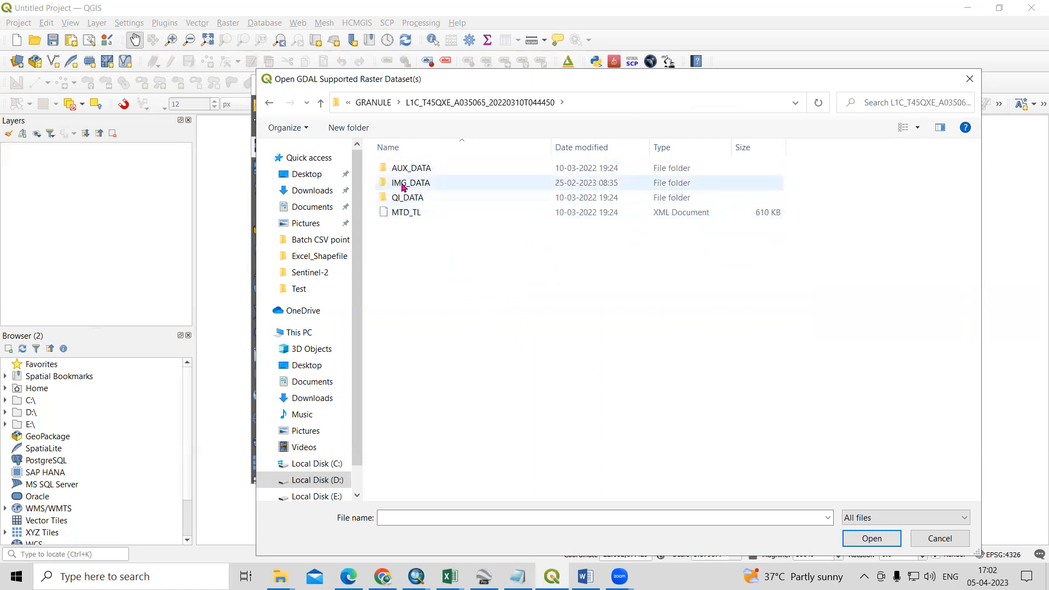
double_click(409, 183)
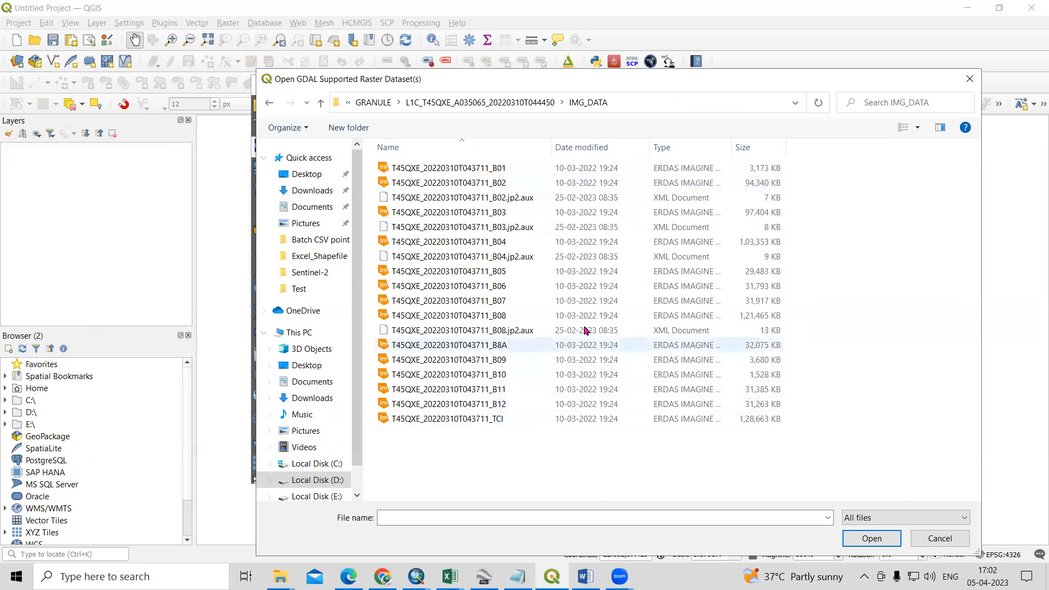
Load the green band B03 and near-infrared band B08 JP2 files as raster layers.
left_click(447, 212)
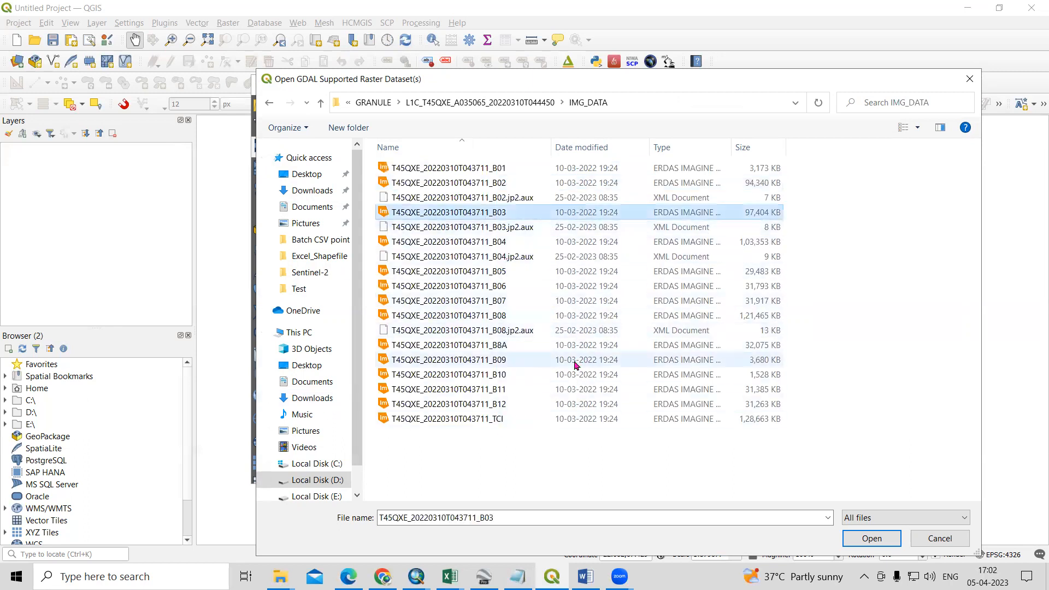
left_click(446, 315)
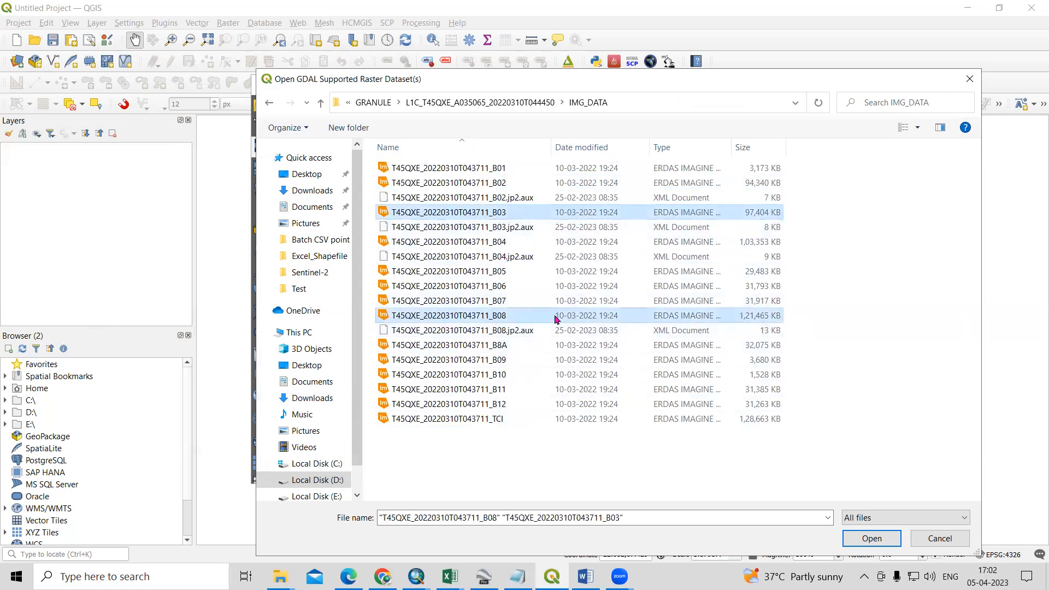
mouse_move(541, 317)
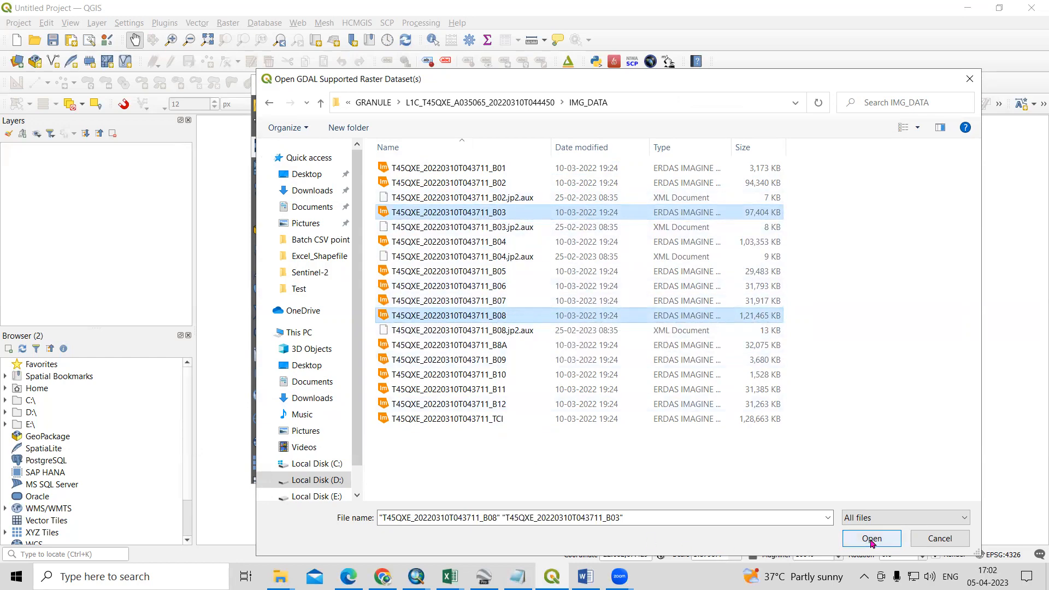
left_click(870, 538)
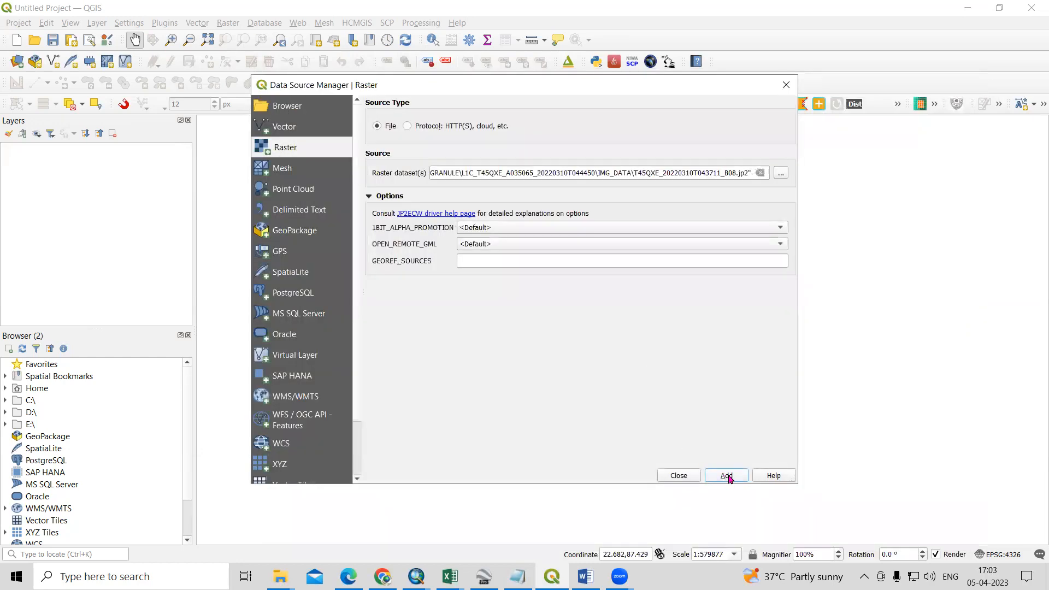
left_click(726, 475)
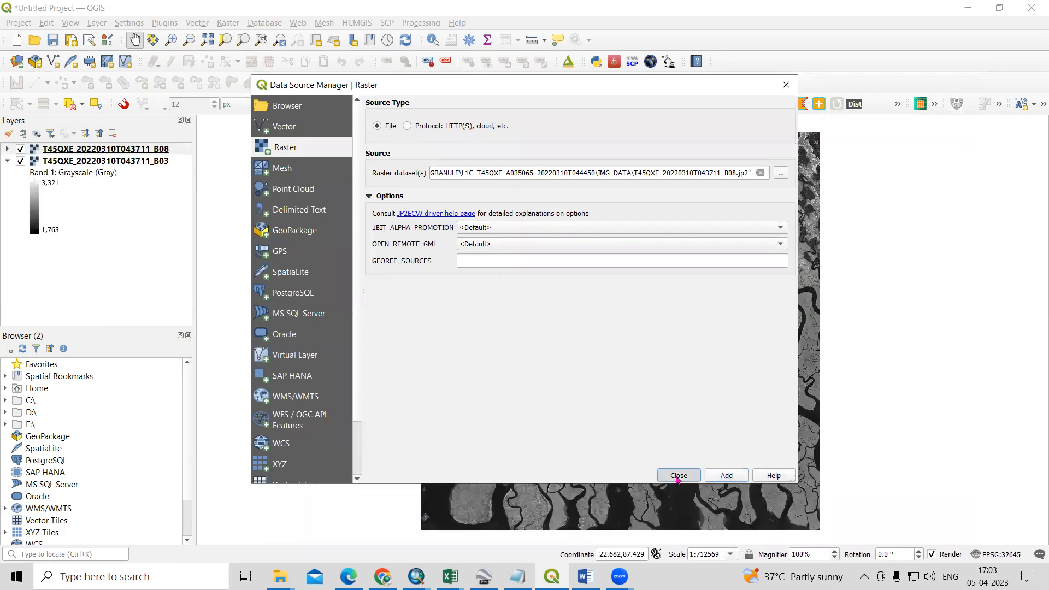
left_click(677, 475)
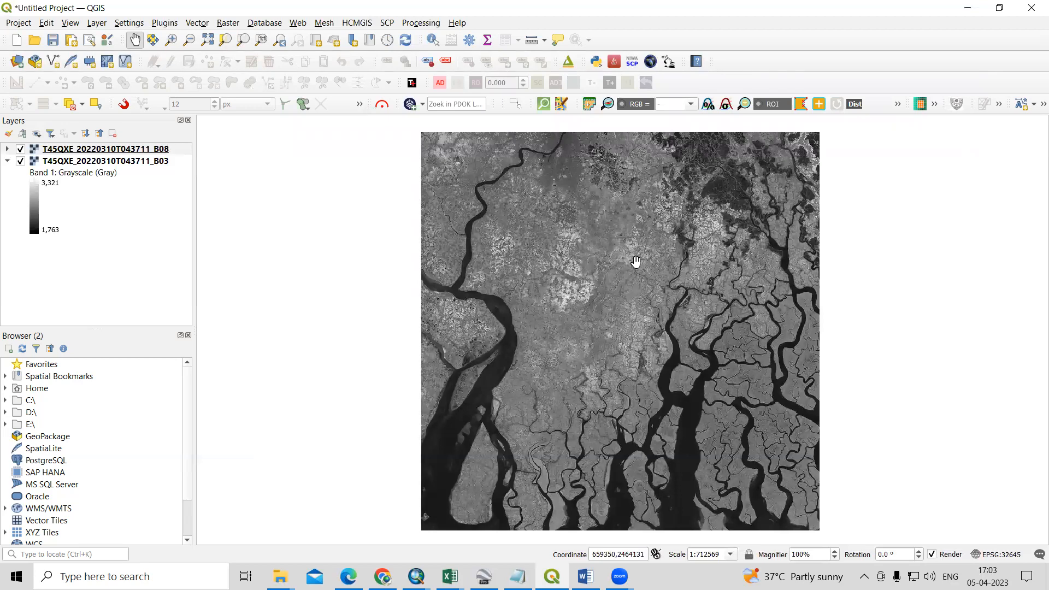
mouse_move(585, 575)
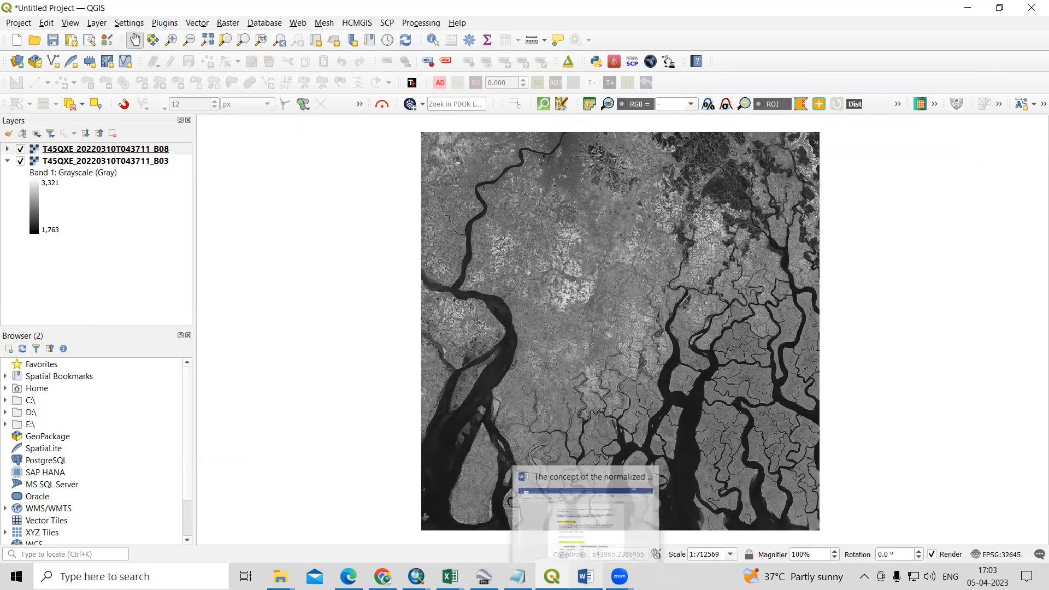
Check the NDWI formula (G-NIR)/(G+NIR) in the notes, then return to QGIS's Raster menu.
left_click(584, 576)
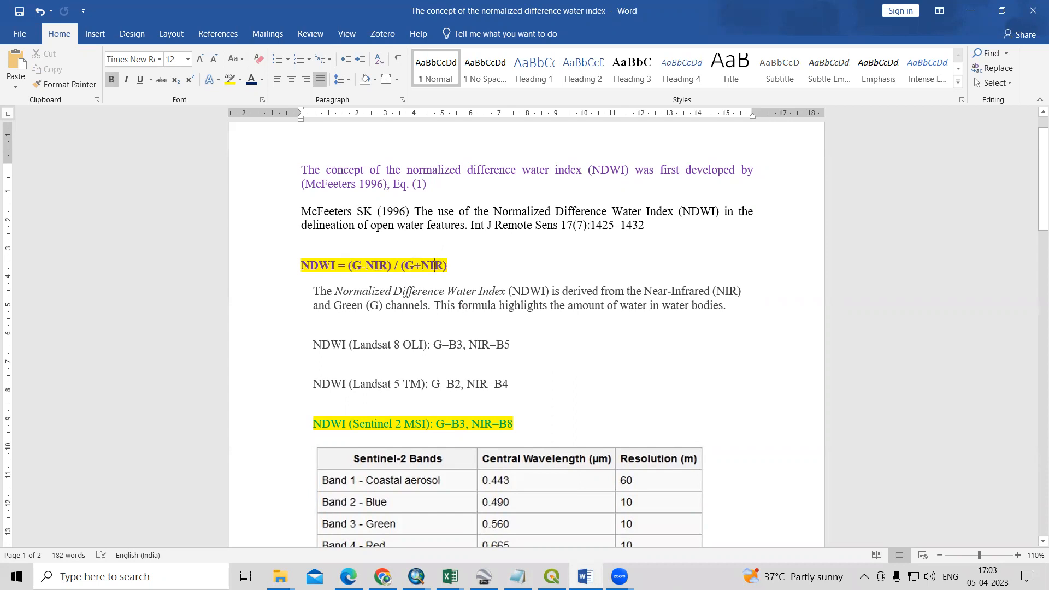
mouse_move(354, 266)
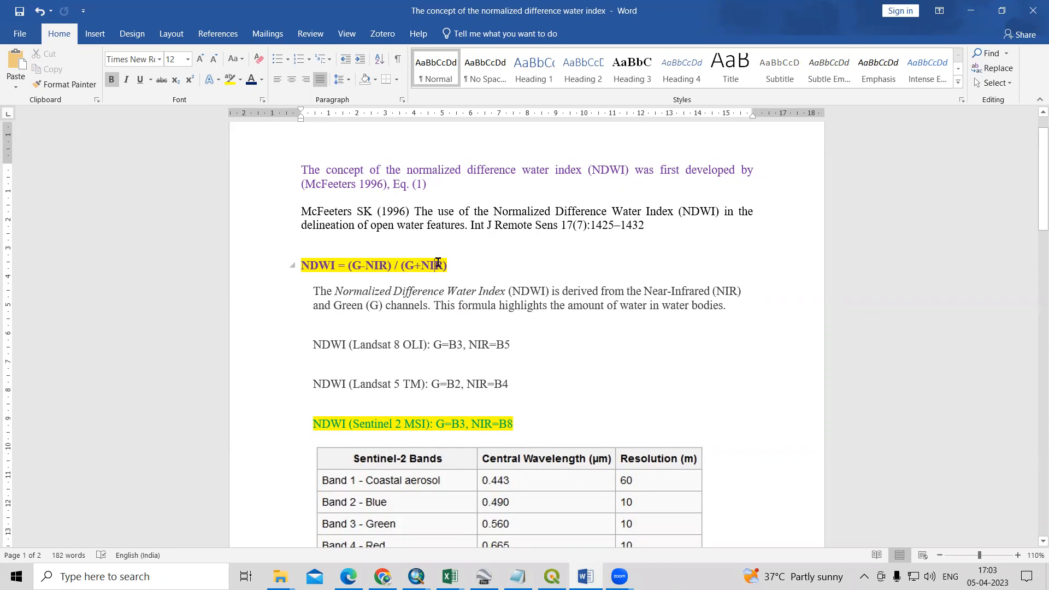
left_click(551, 576)
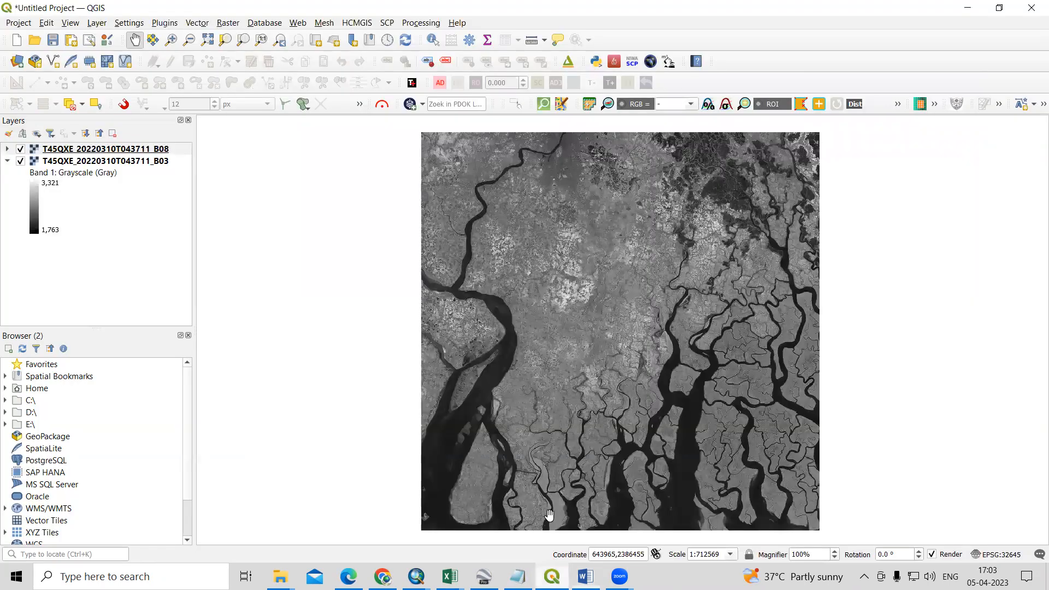
left_click(228, 22)
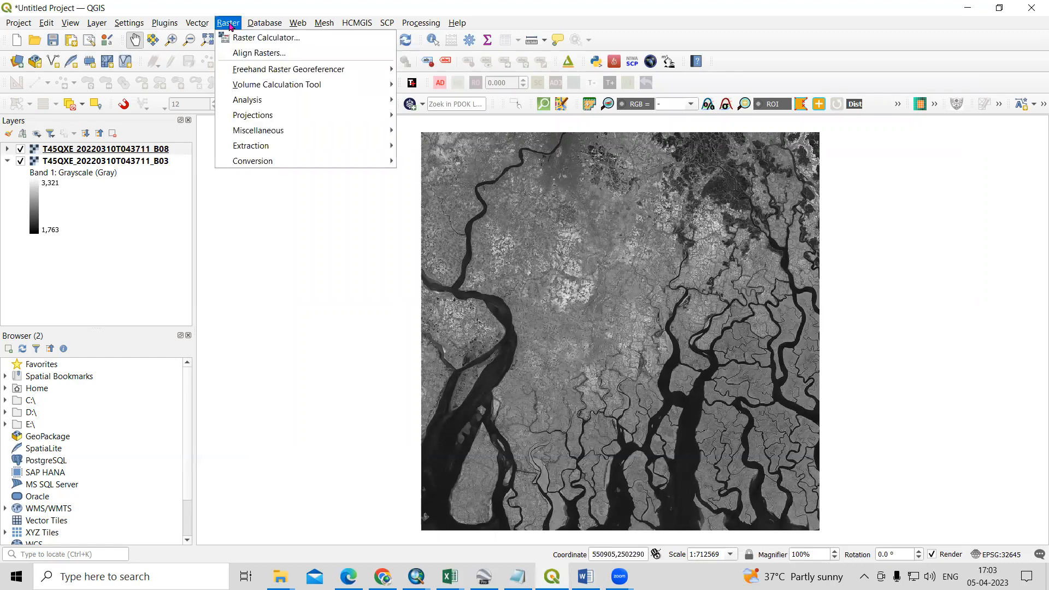
mouse_move(266, 37)
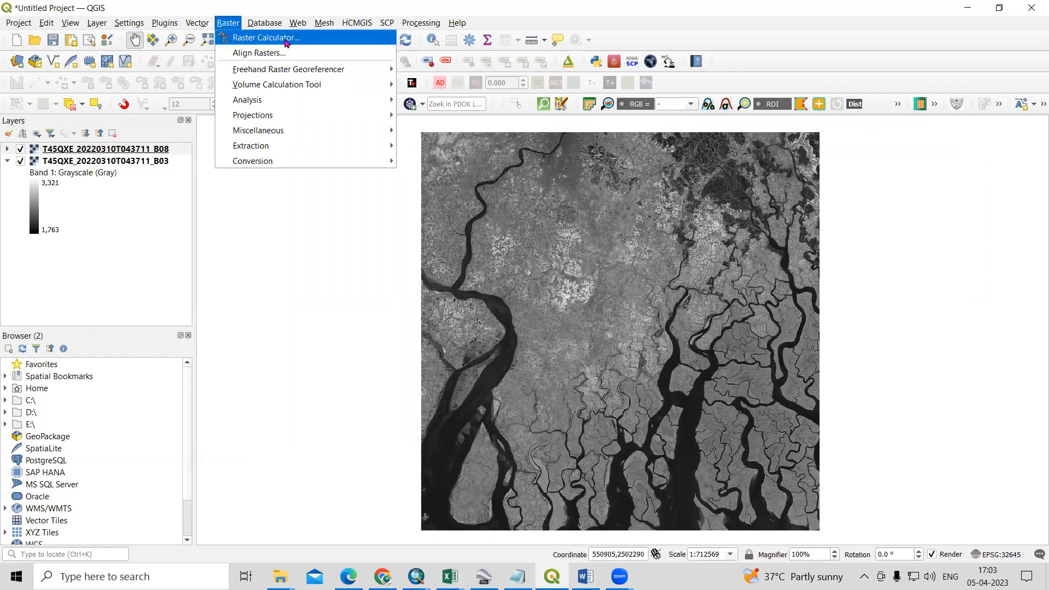
mouse_move(246, 42)
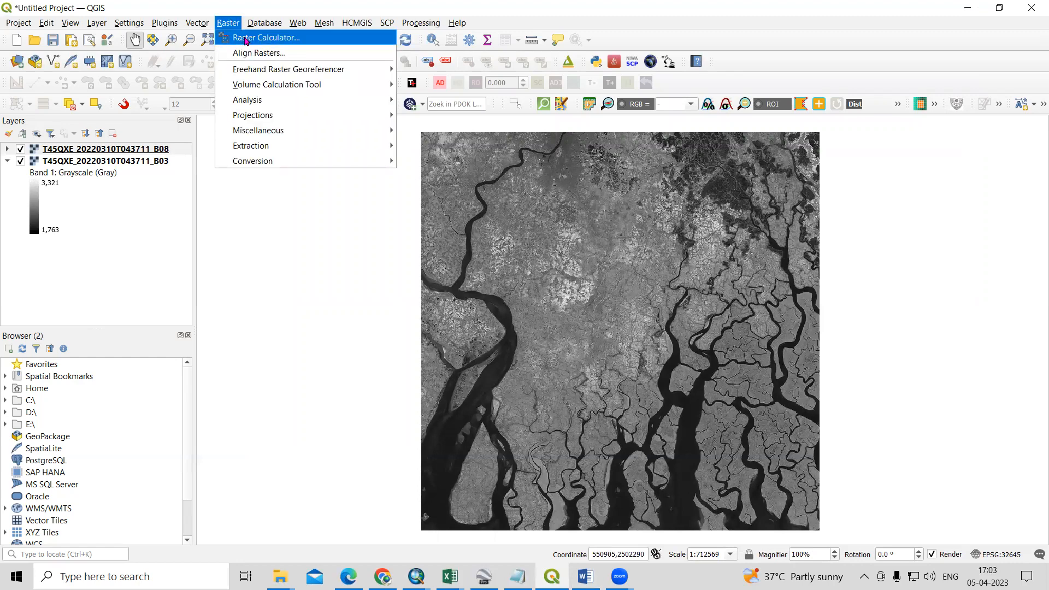
In the Raster Calculator, build the numerator (B03 - B08) from the two band layers.
left_click(265, 37)
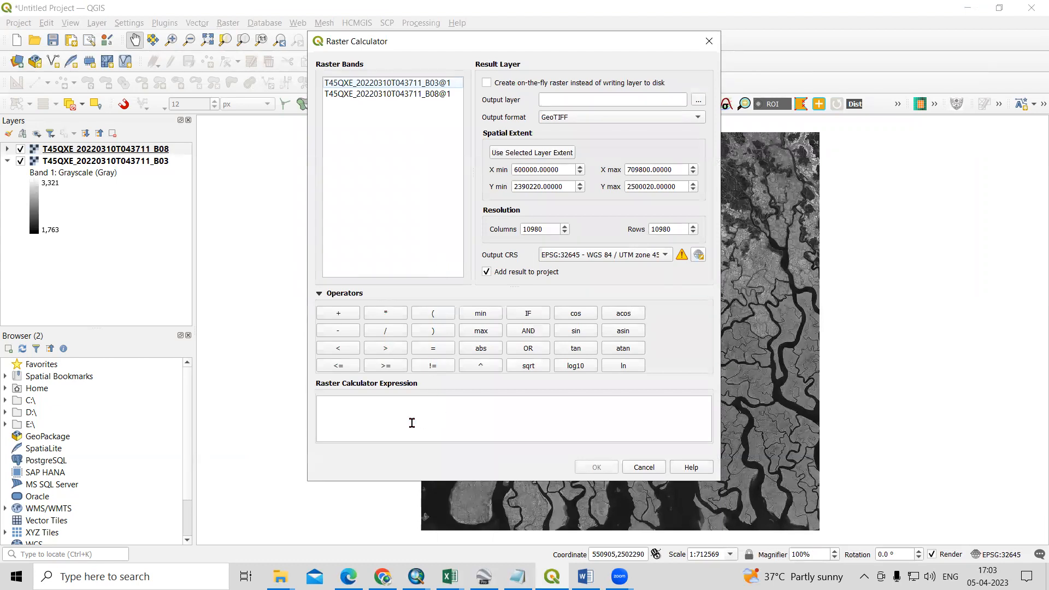
mouse_move(422, 341)
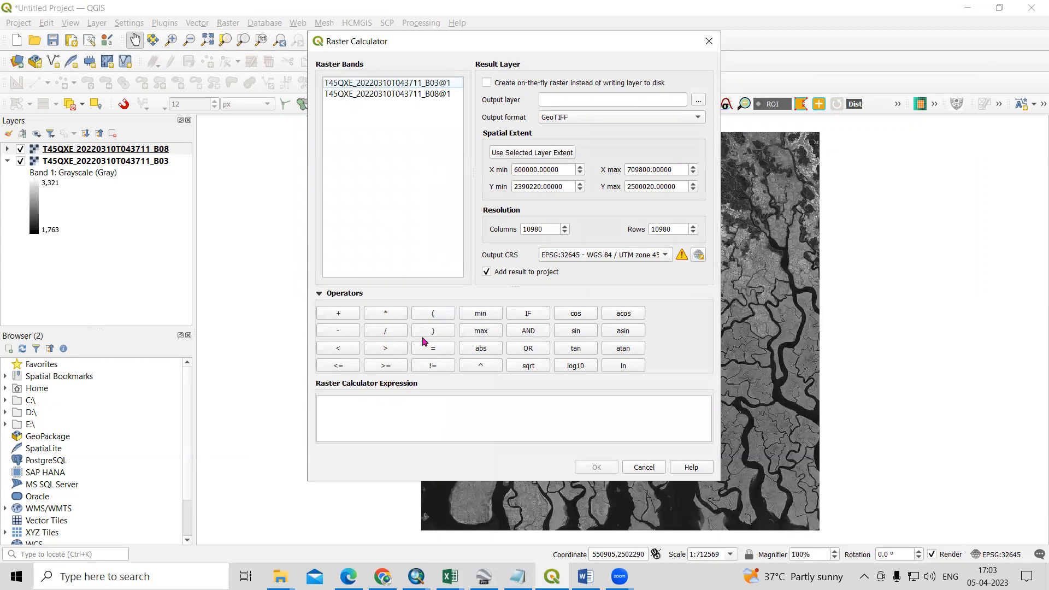
left_click(432, 313)
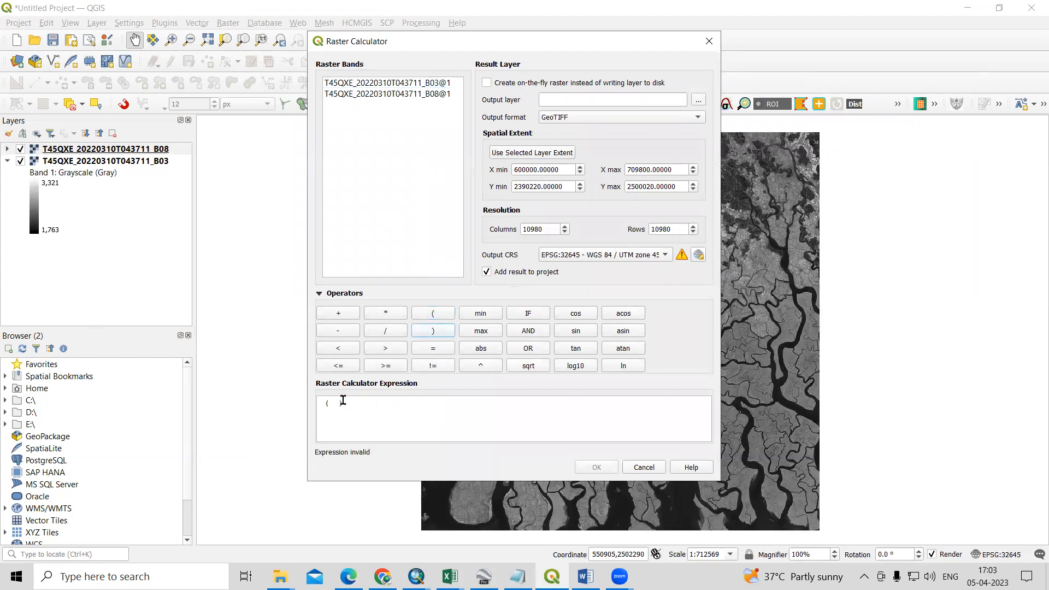
left_click(432, 330)
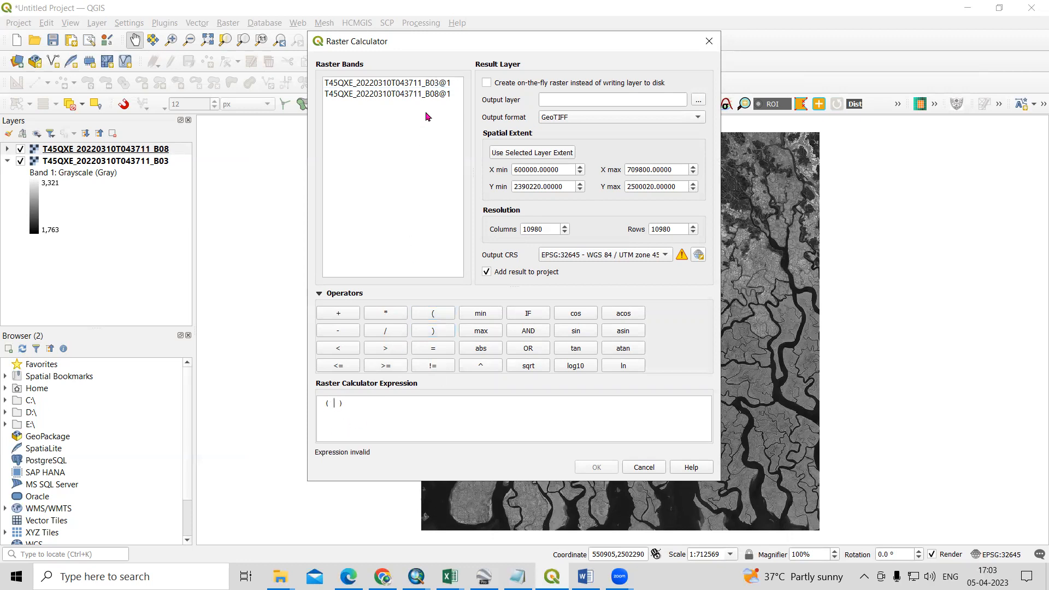
left_click(386, 82)
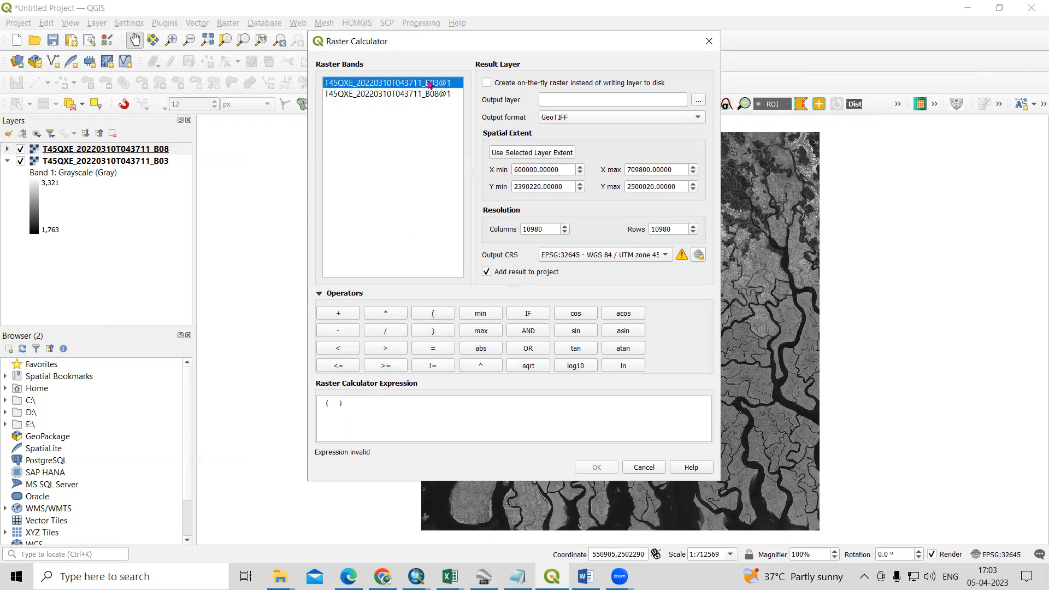
left_click(338, 330)
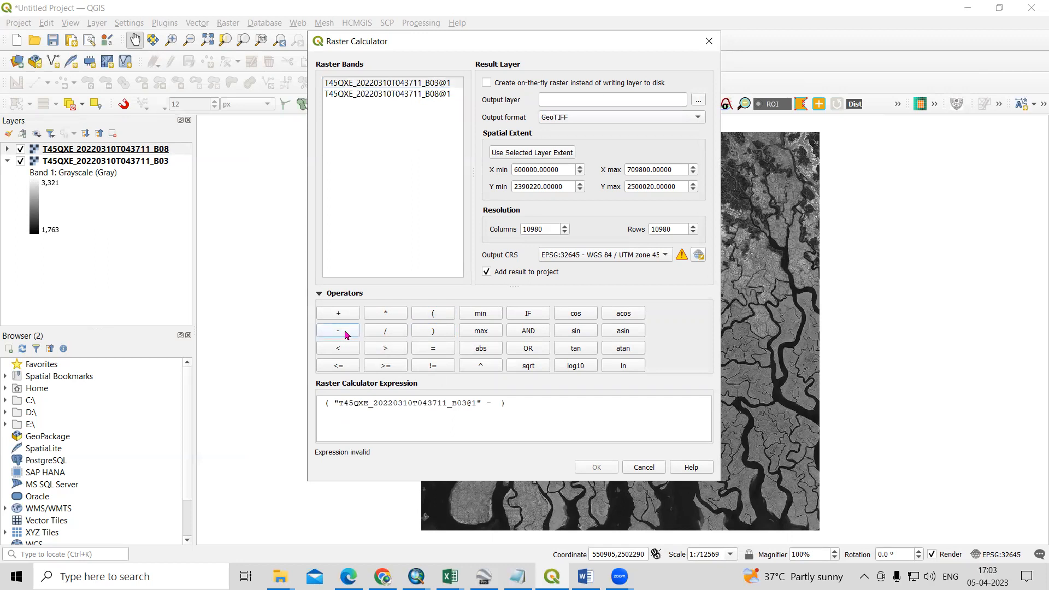
double_click(388, 94)
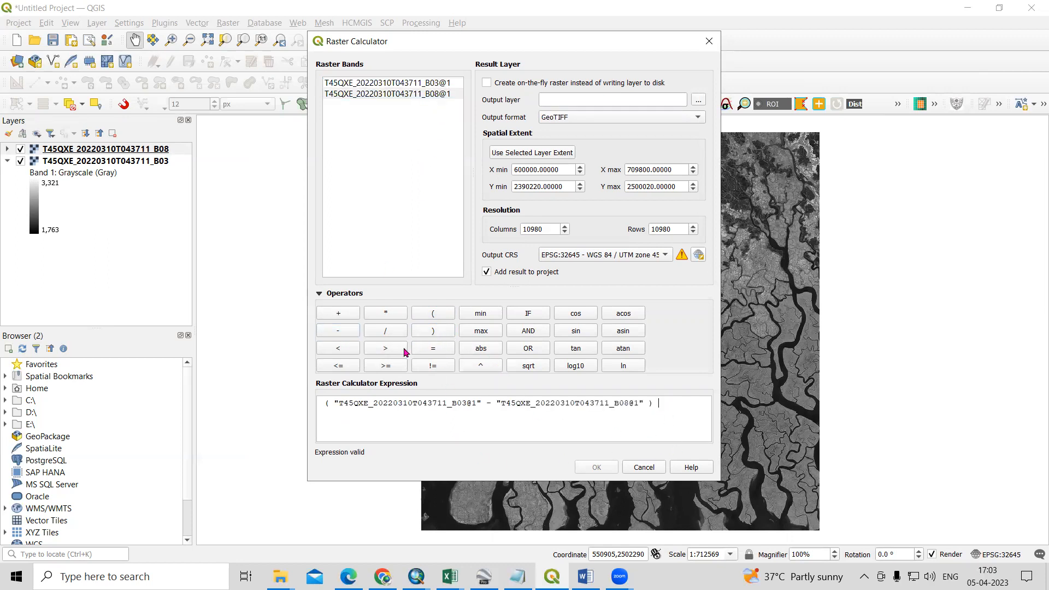
Complete the NDWI expression by dividing by (B03 + B08).
left_click(432, 313)
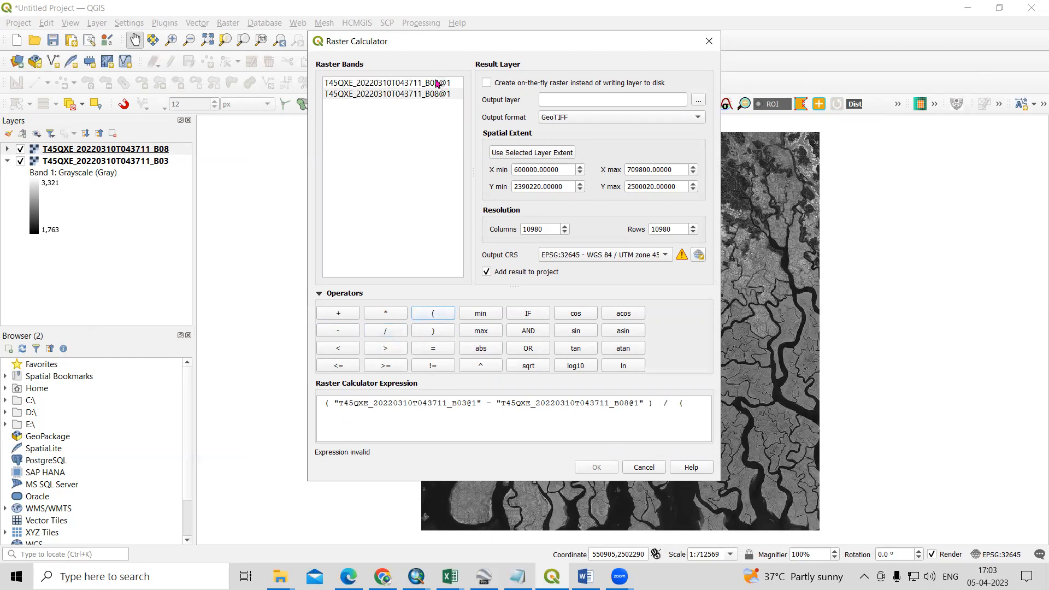
double_click(387, 82)
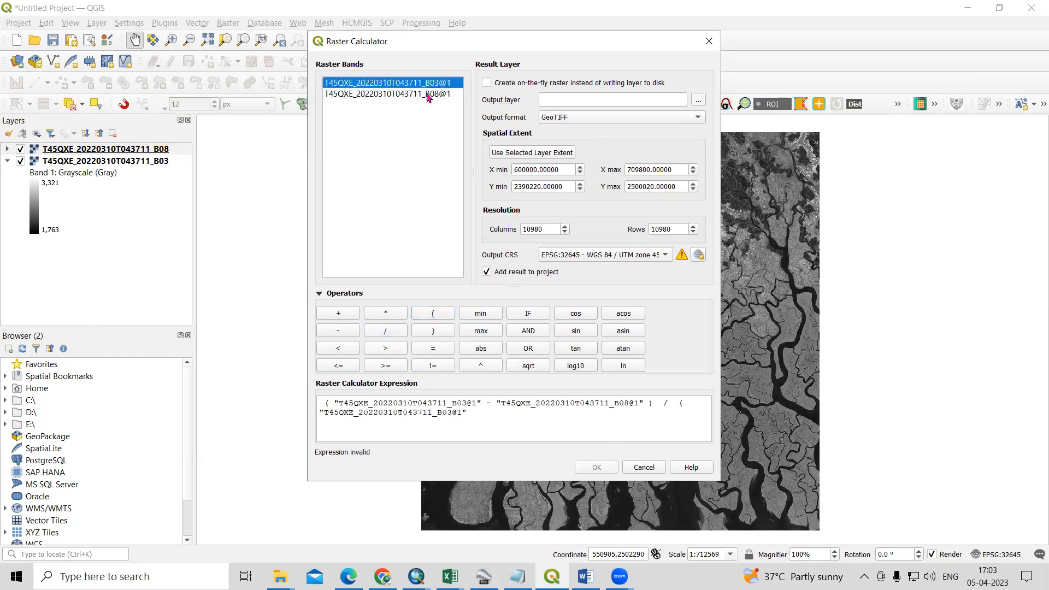
mouse_move(337, 318)
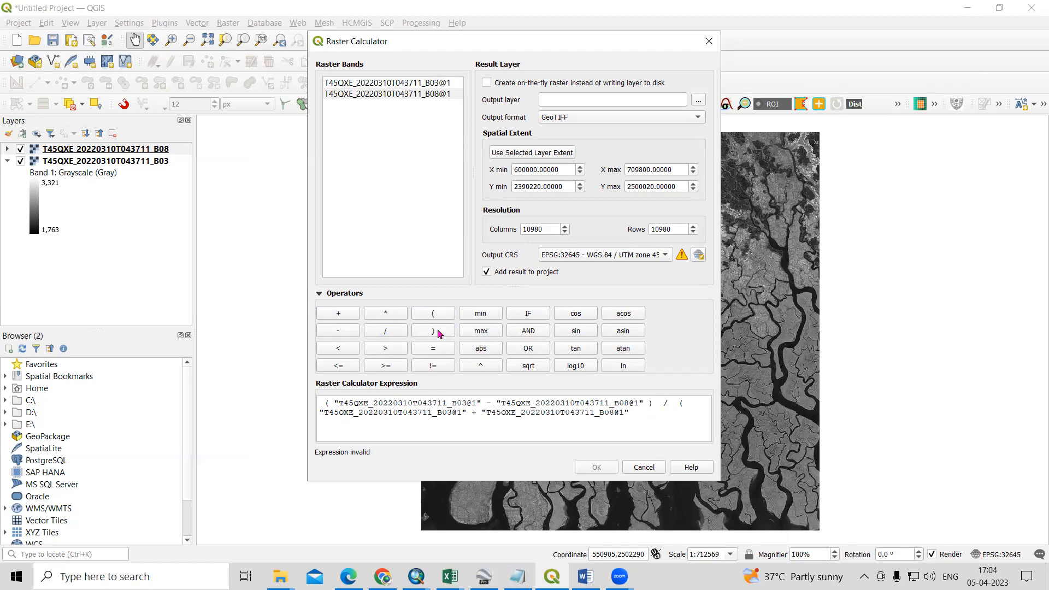
left_click(433, 330)
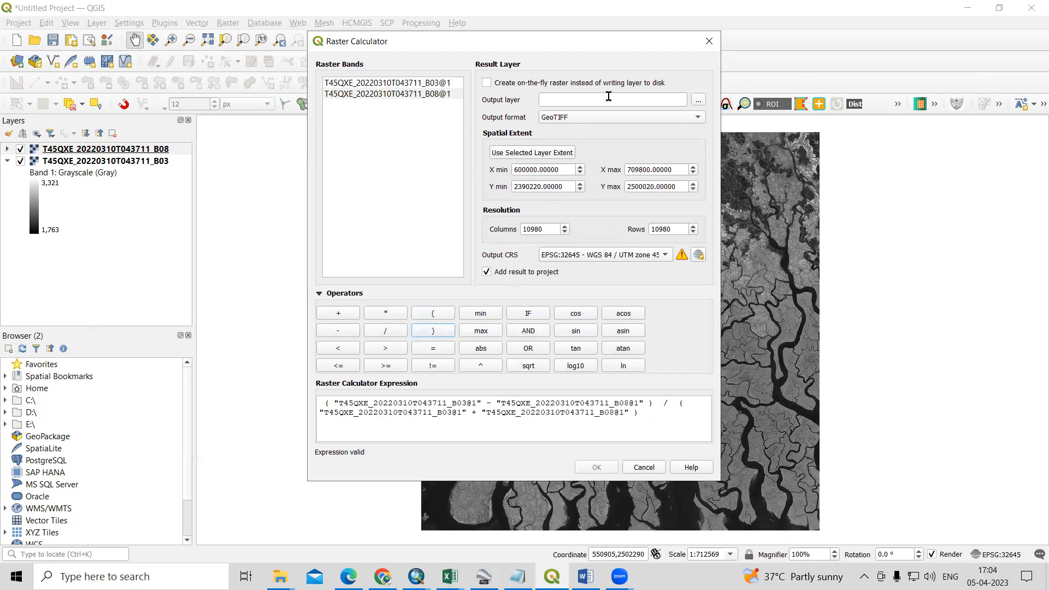
mouse_move(698, 100)
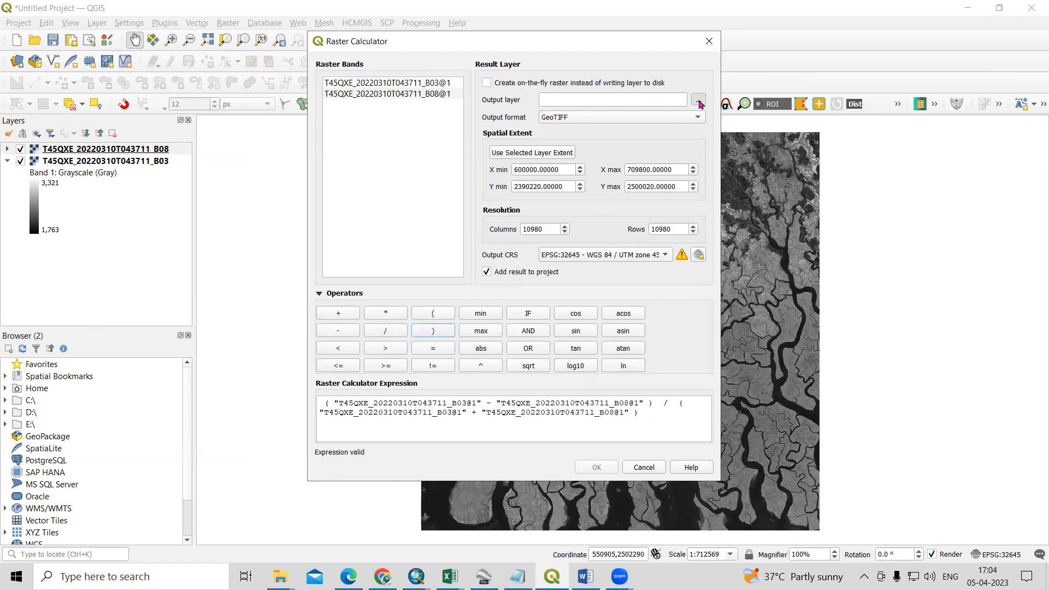
Set the output layer to a file named NDWI in the Sentinel-2 folder on drive D.
left_click(698, 99)
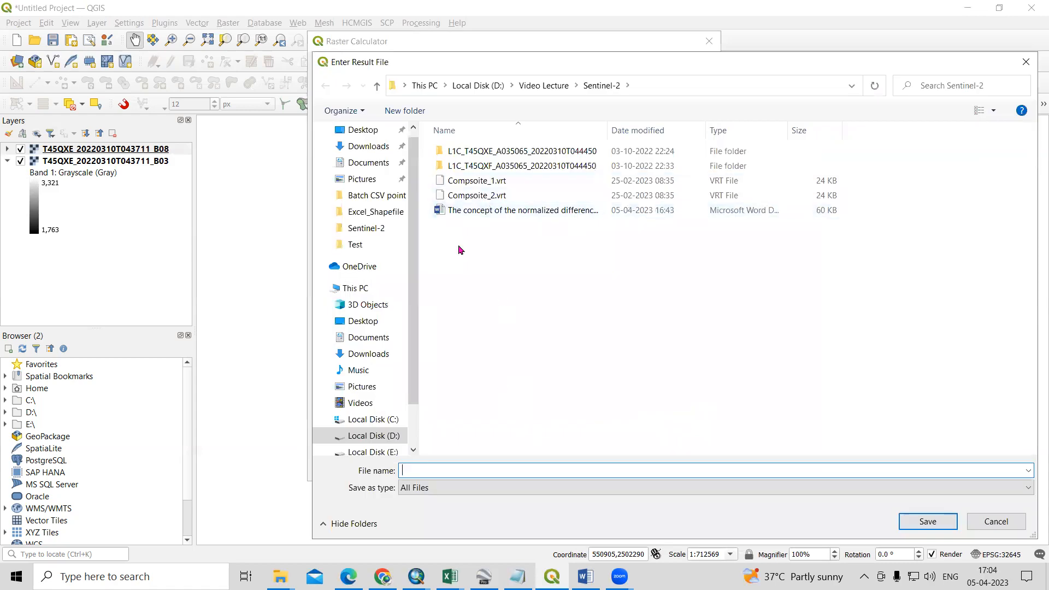
mouse_move(603, 423)
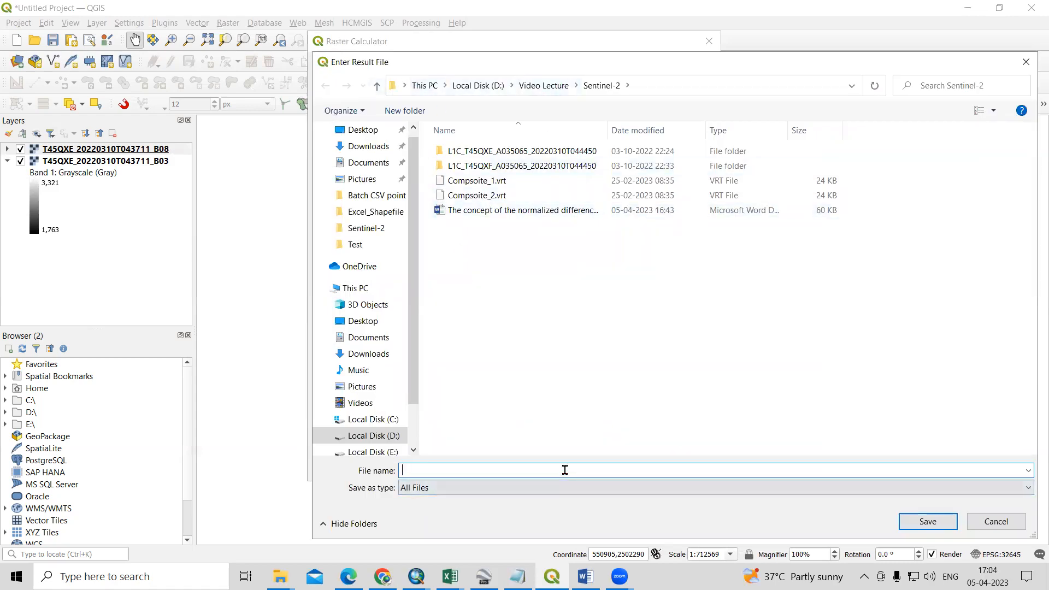
type("NDWI")
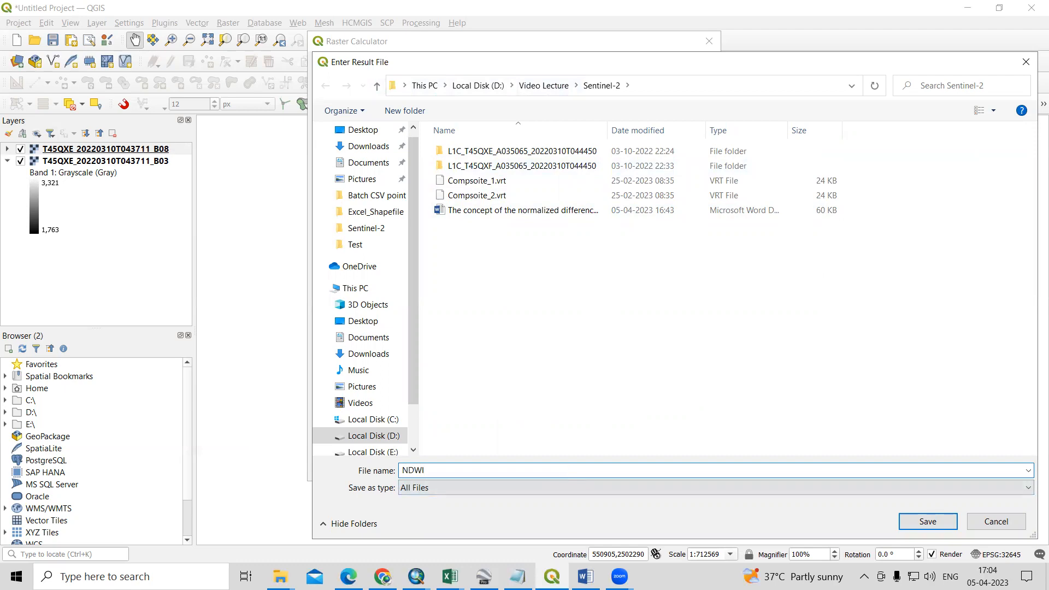
mouse_move(927, 521)
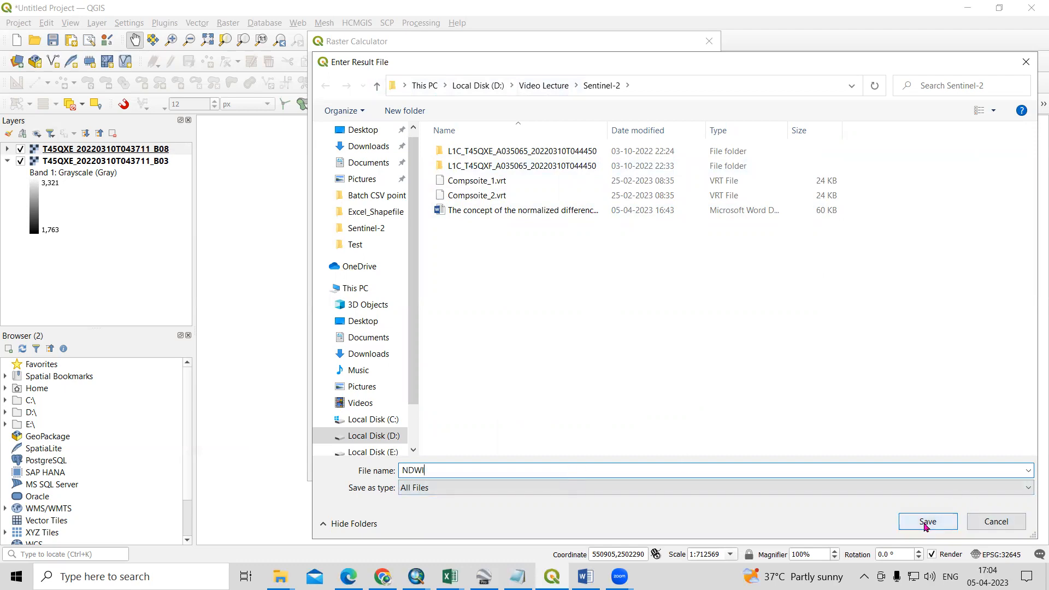
left_click(927, 521)
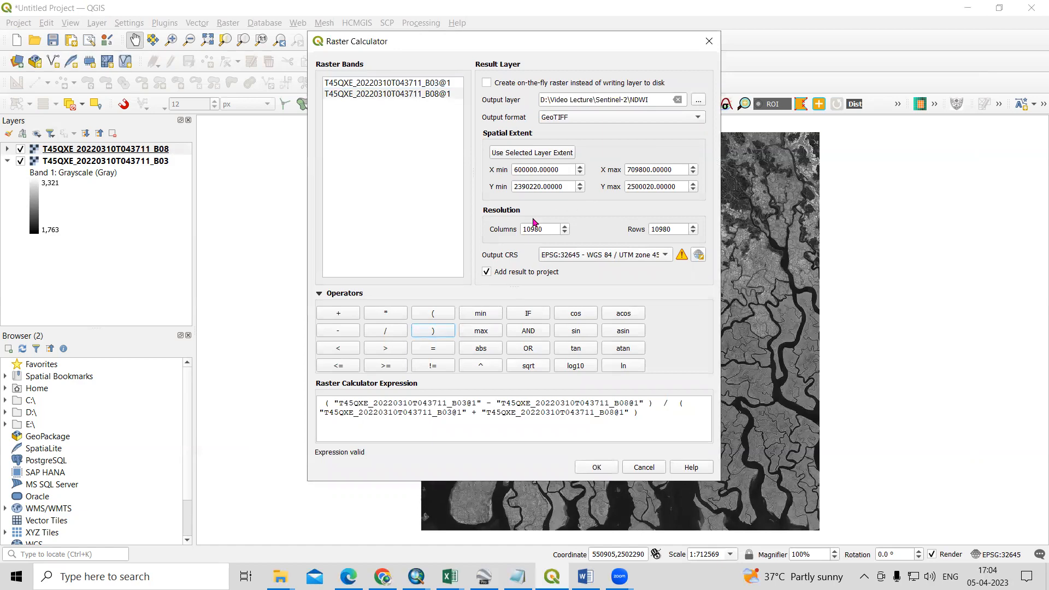
mouse_move(595, 469)
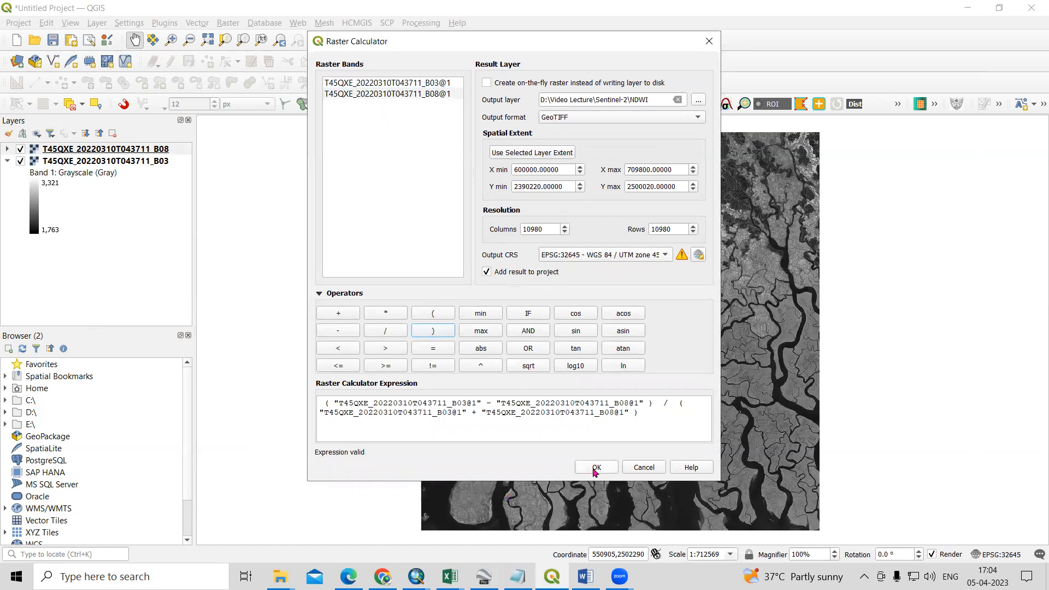
Run the calculation to add the grayscale NDWI layer (-0.458609 to 0.255594).
left_click(594, 467)
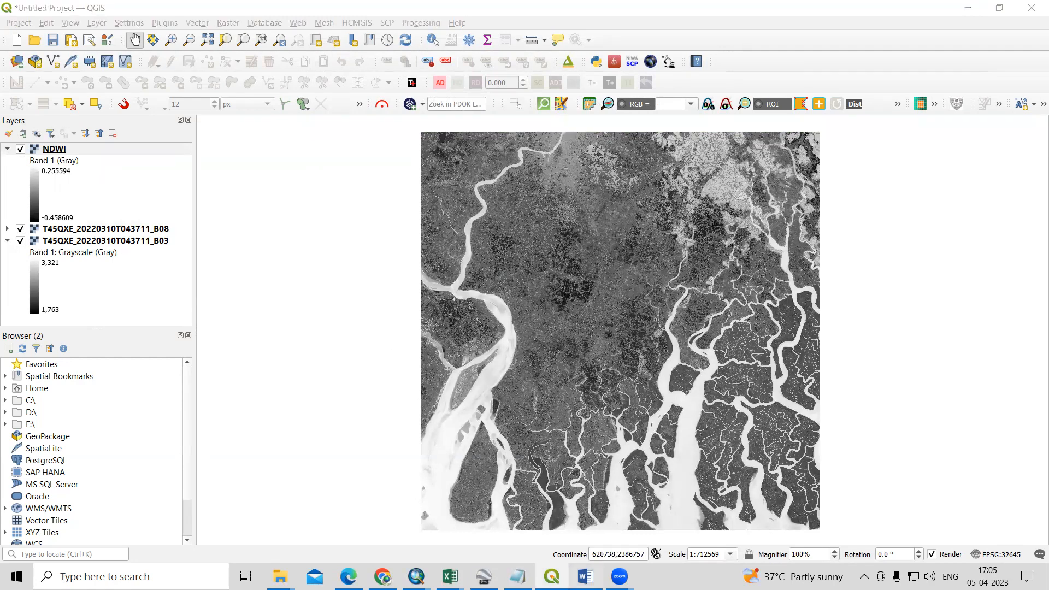
Read the note that NDWI above 0 indicates water bodies and below 0 non-water.
left_click(583, 575)
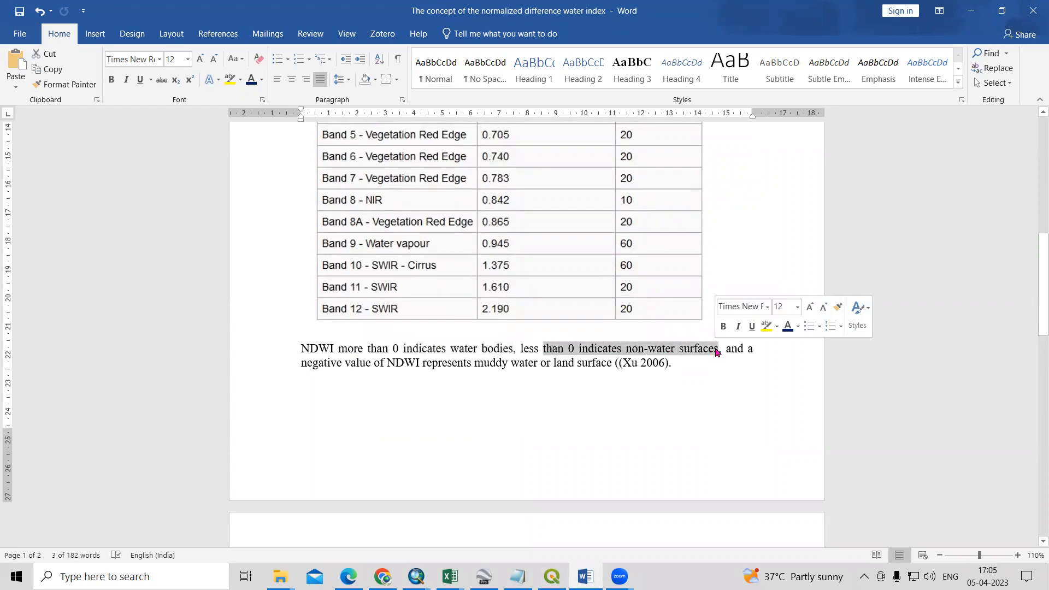
left_click(429, 367)
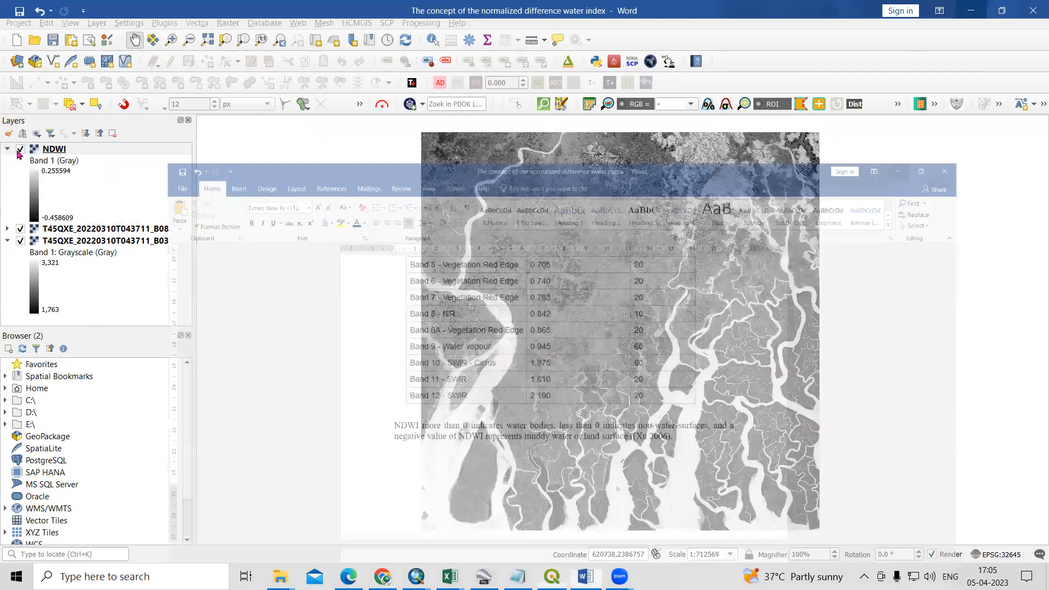
Render NDWI as Singleband pseudocolor with the Spectral ramp via layer Symbology.
right_click(54, 148)
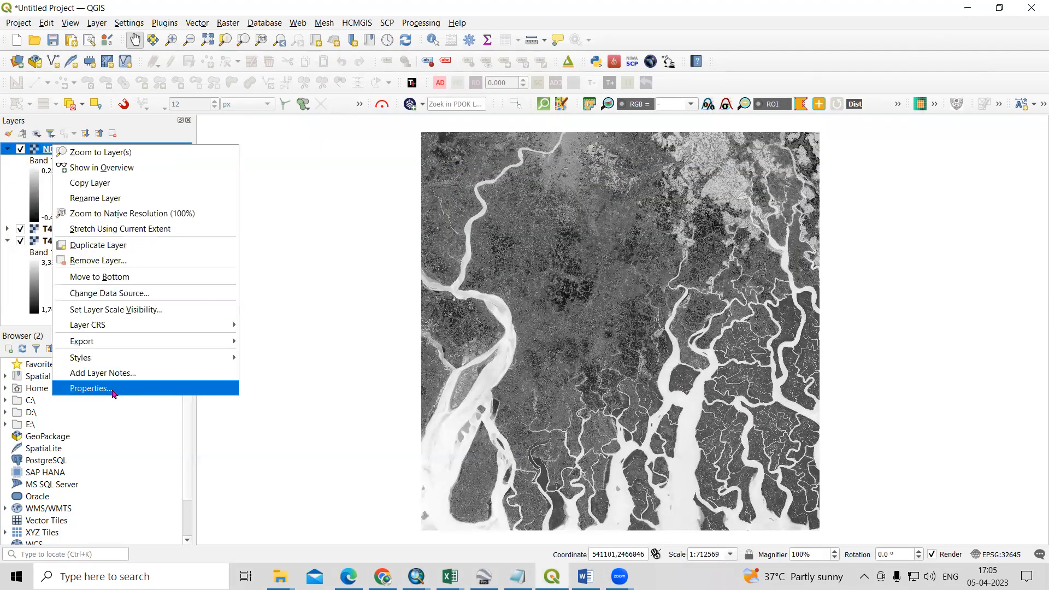
left_click(90, 388)
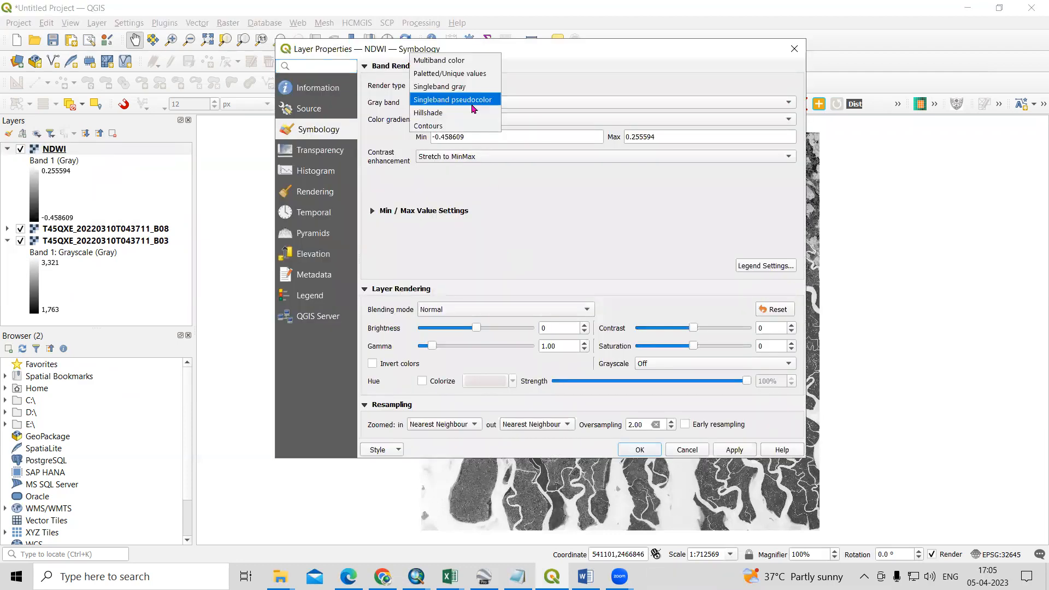
mouse_move(477, 107)
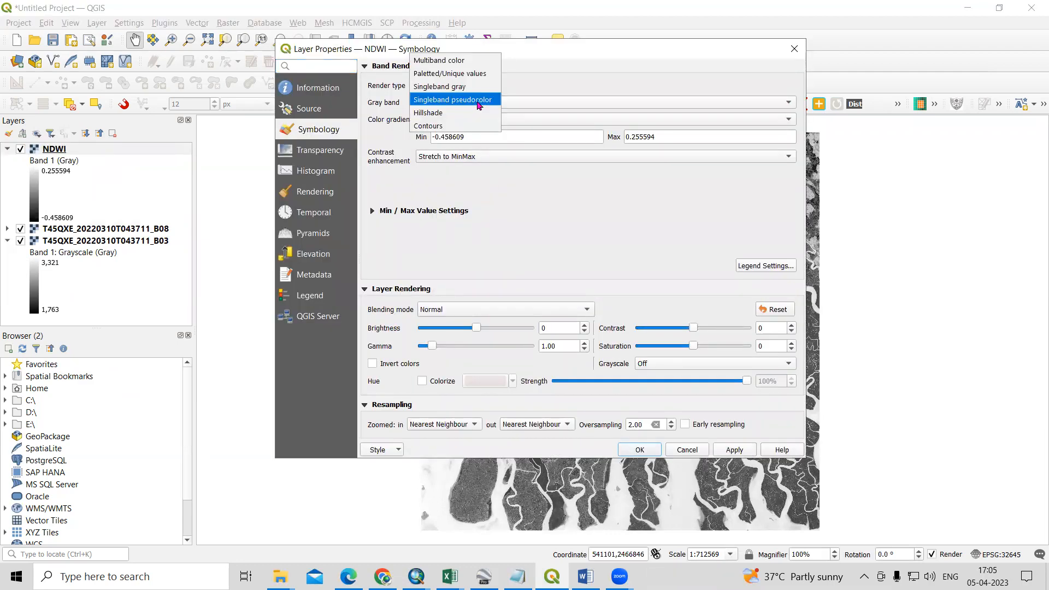
left_click(452, 100)
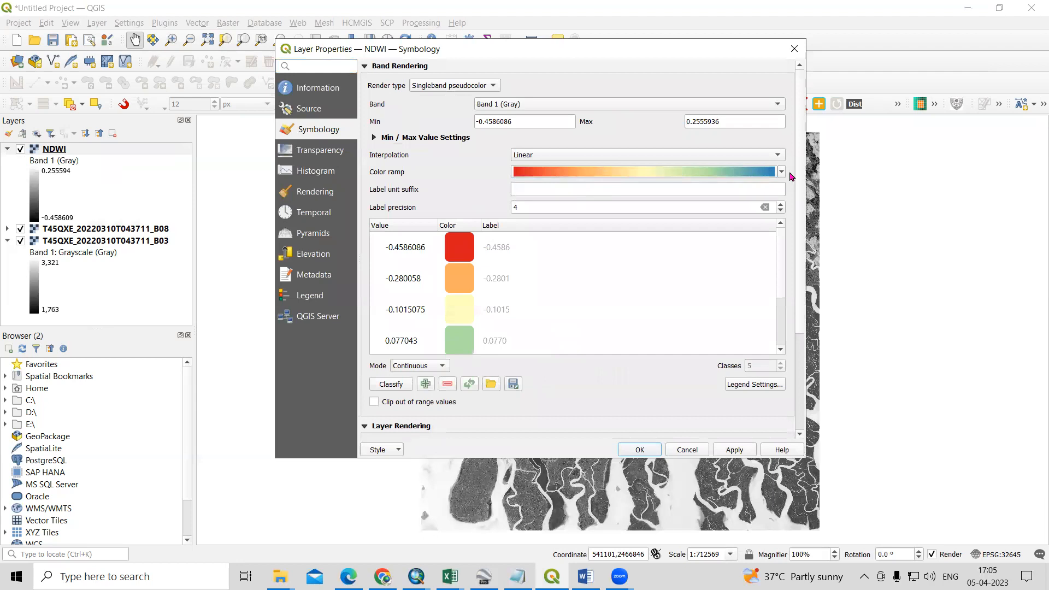
left_click(780, 172)
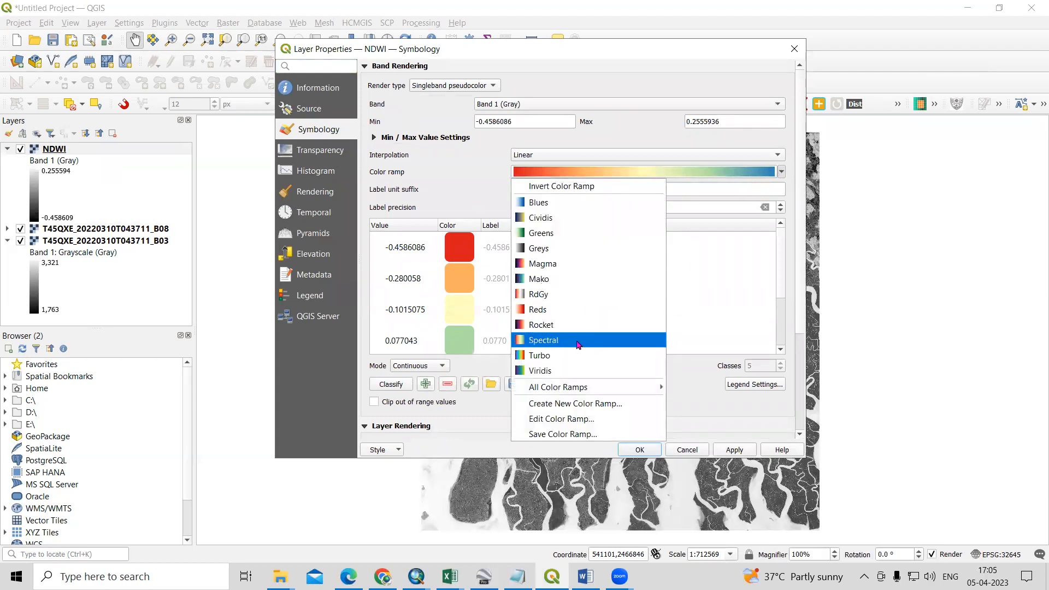
left_click(543, 340)
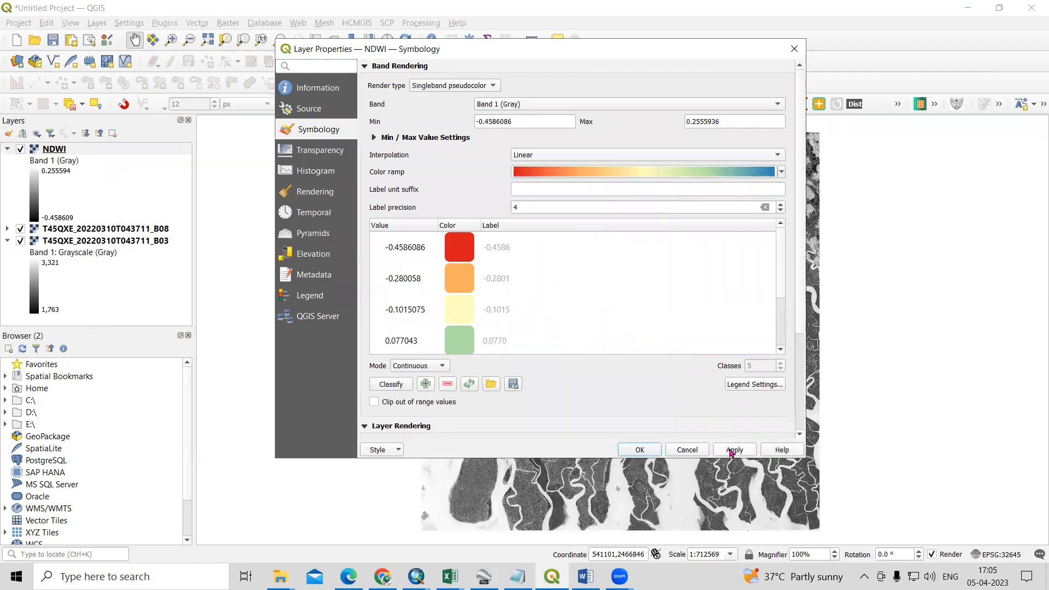
left_click(733, 449)
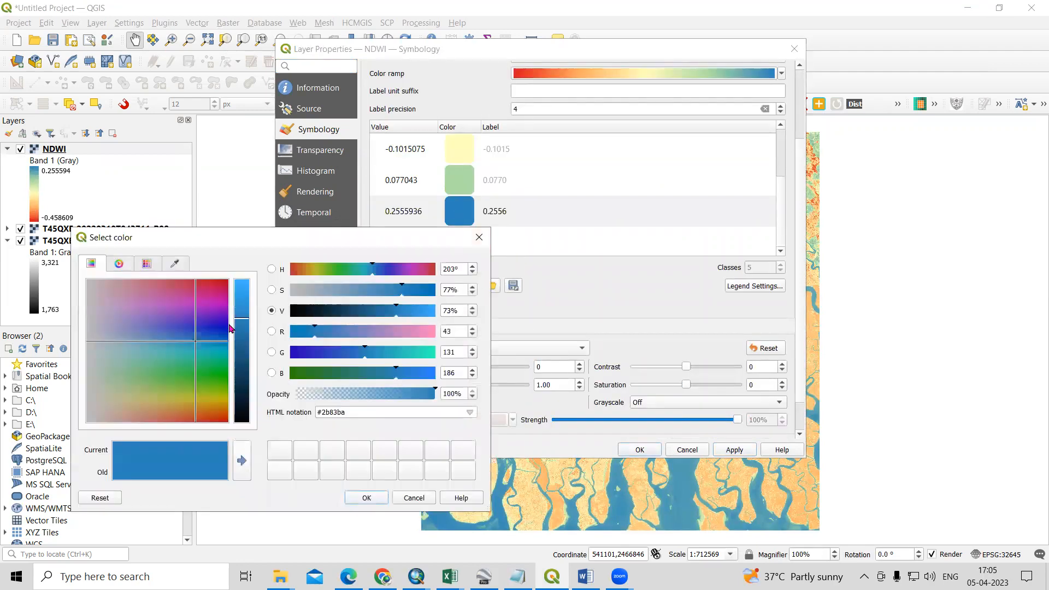
Recolour the highest NDWI class dark blue and apply the updated ramp.
left_click(198, 333)
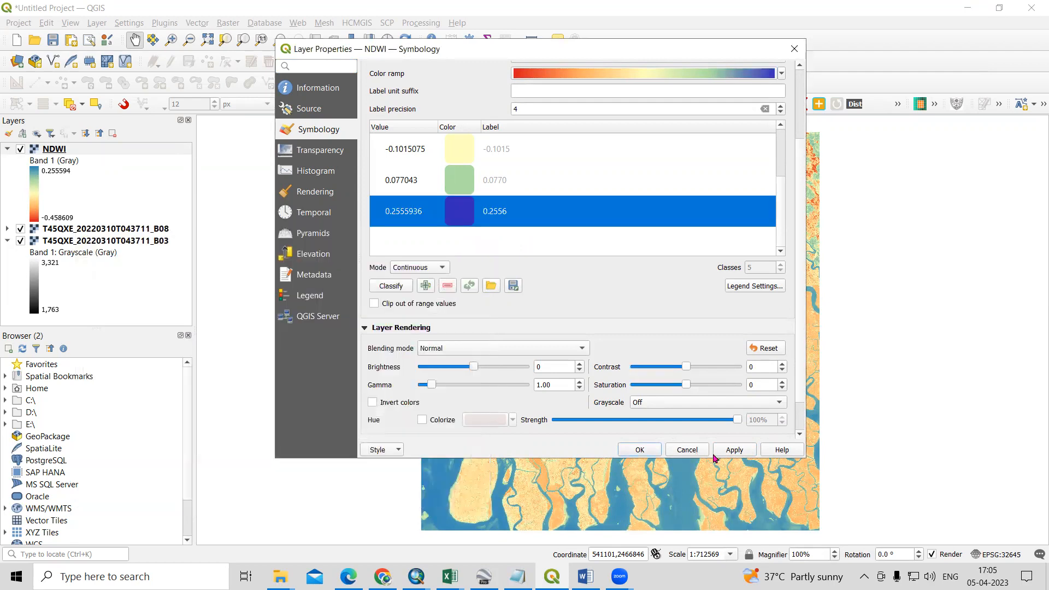
left_click(638, 449)
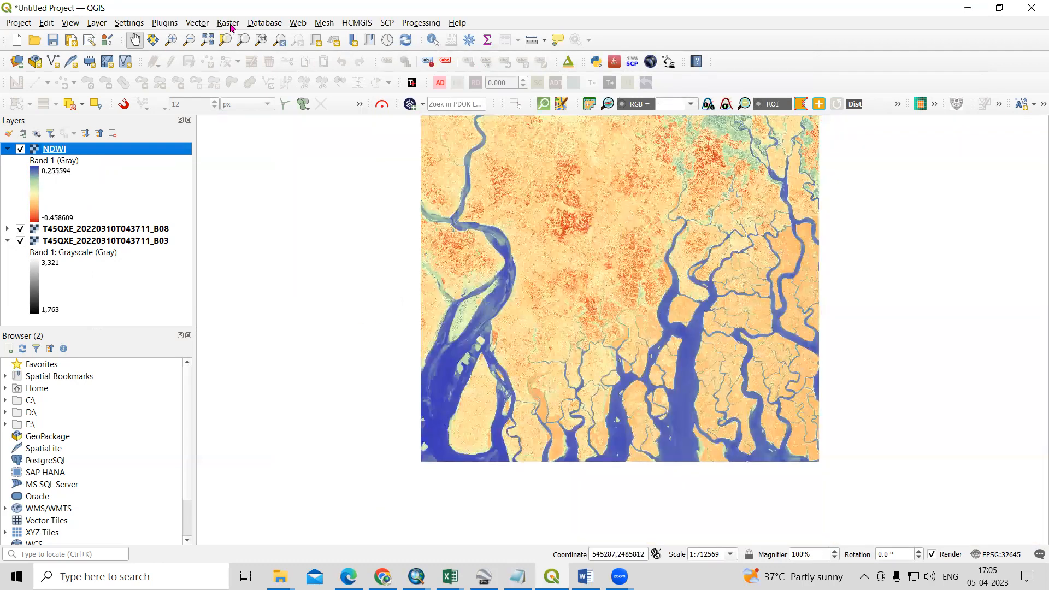
Build the Raster Calculator expression "NDWI@1" > 0.
left_click(227, 22)
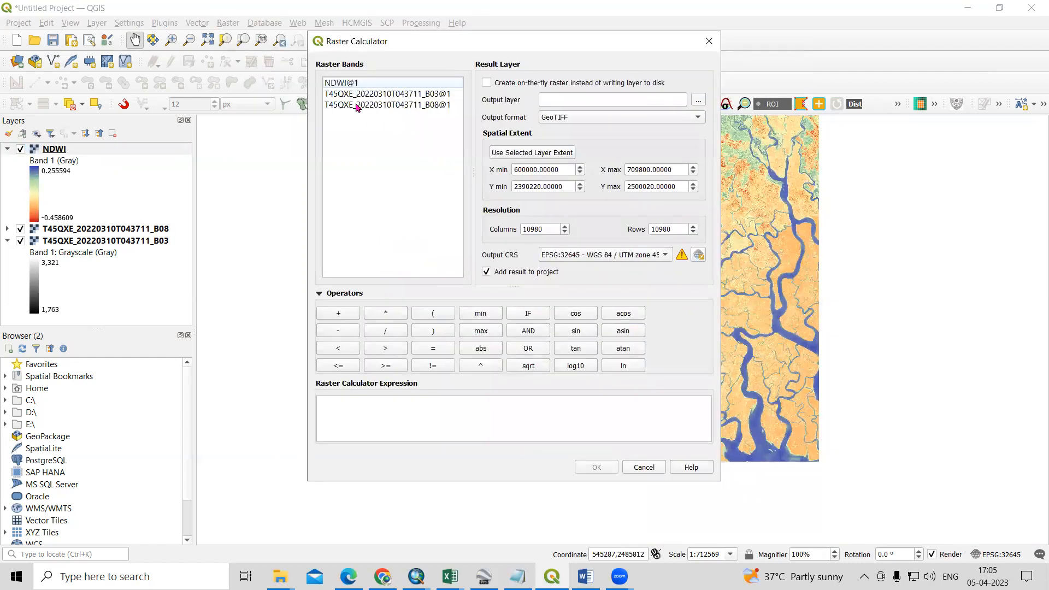
double_click(343, 82)
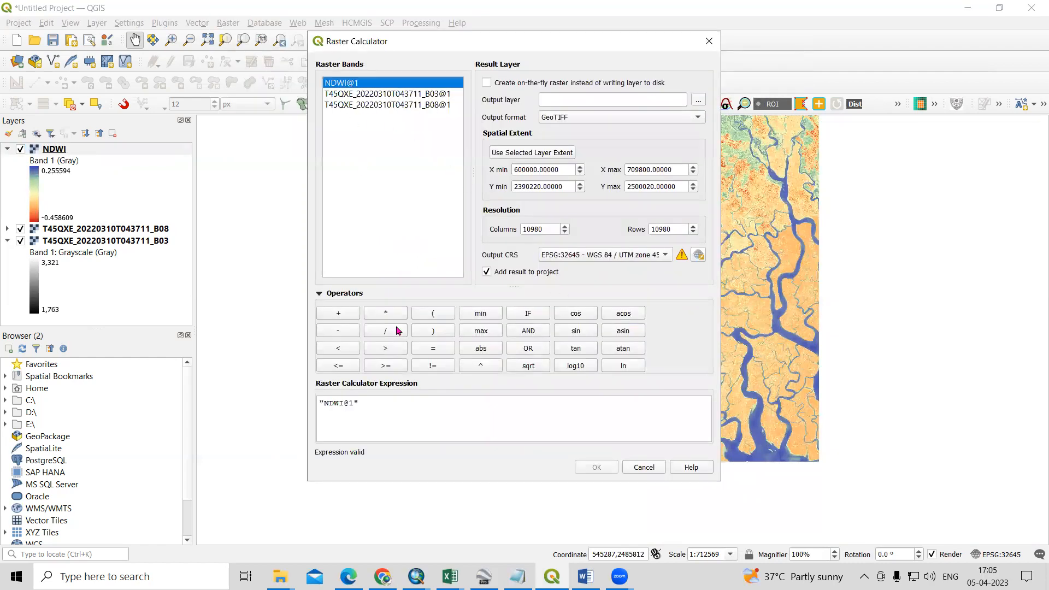
left_click(385, 348)
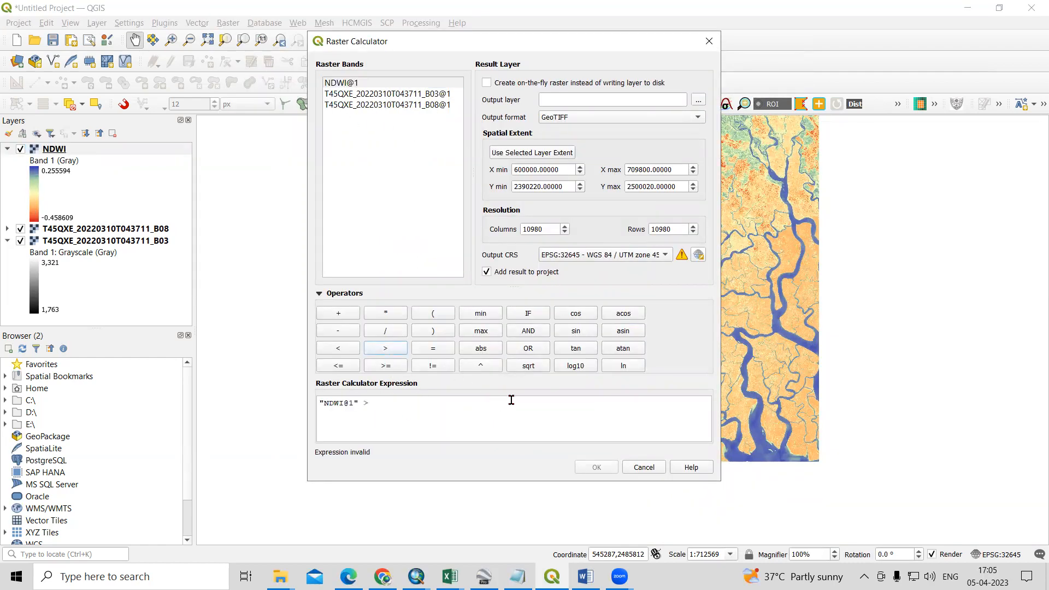
mouse_move(625, 276)
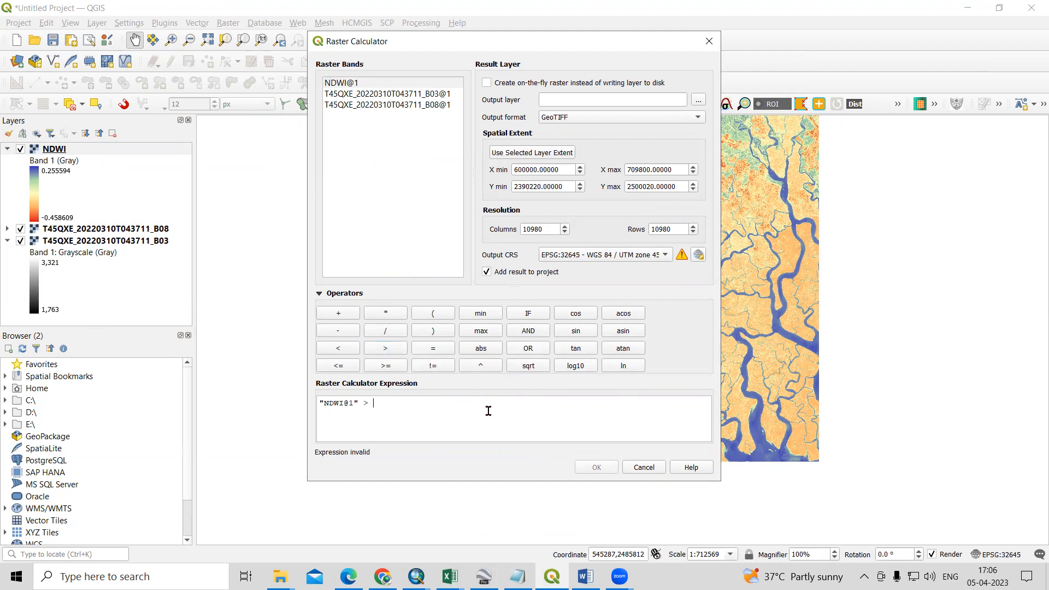
type("0")
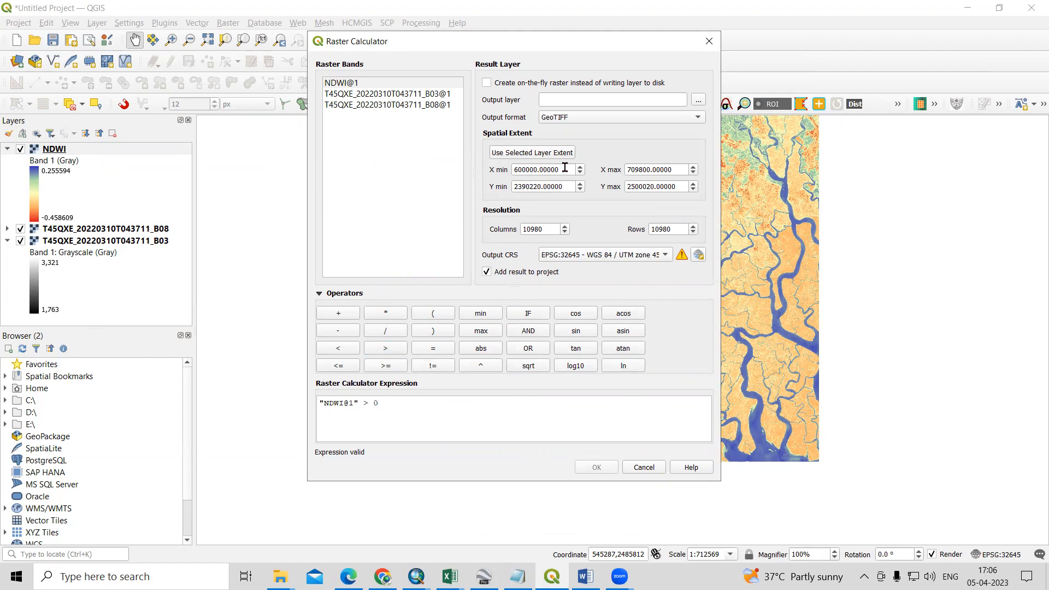
Name the output raster Water_Bodies and run the NDWI > 0 calculation.
left_click(698, 100)
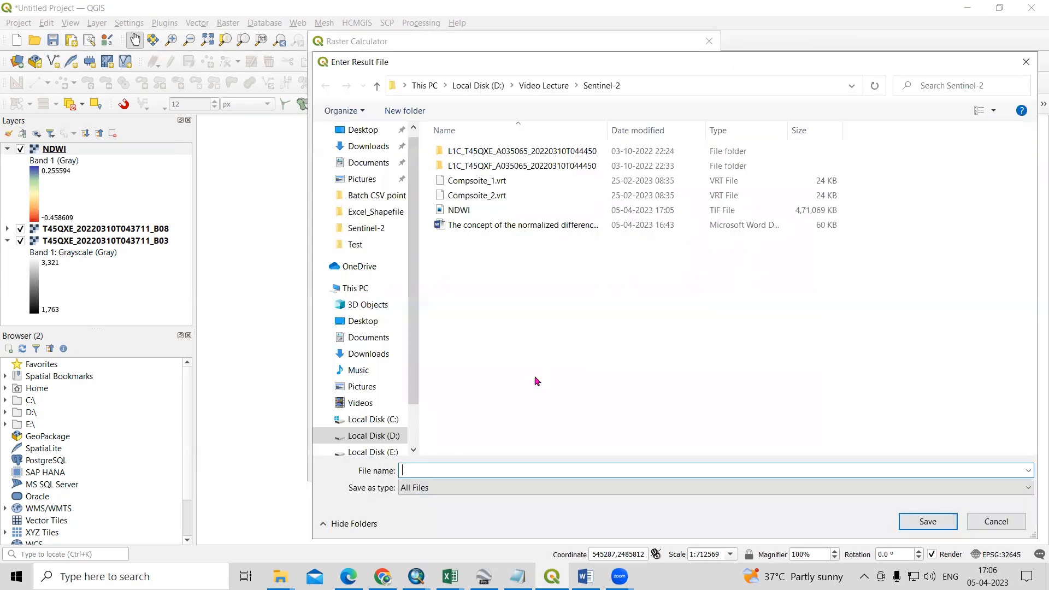
type("Water_")
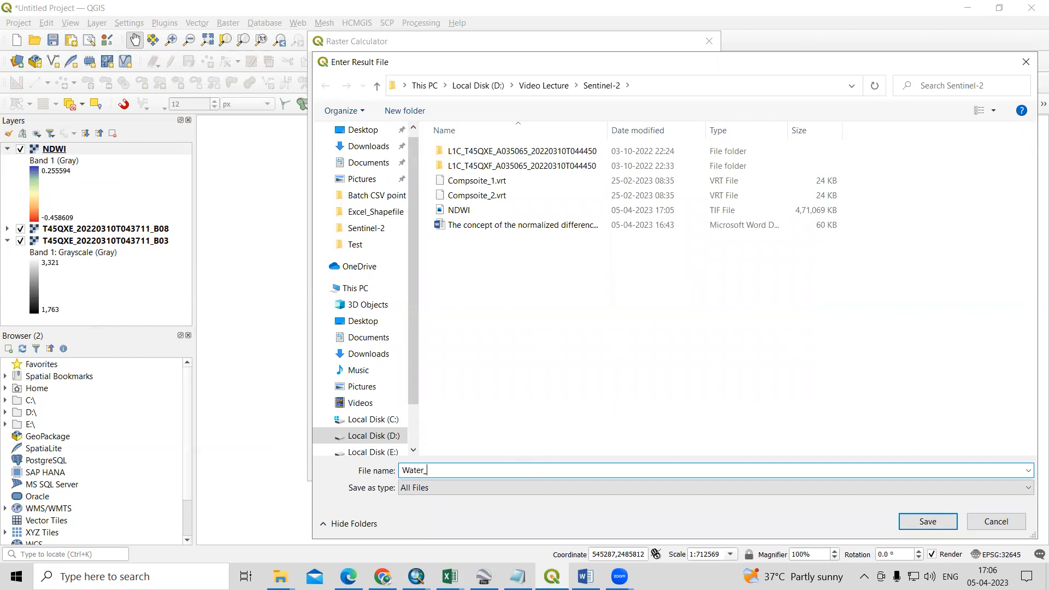
type("Bodies")
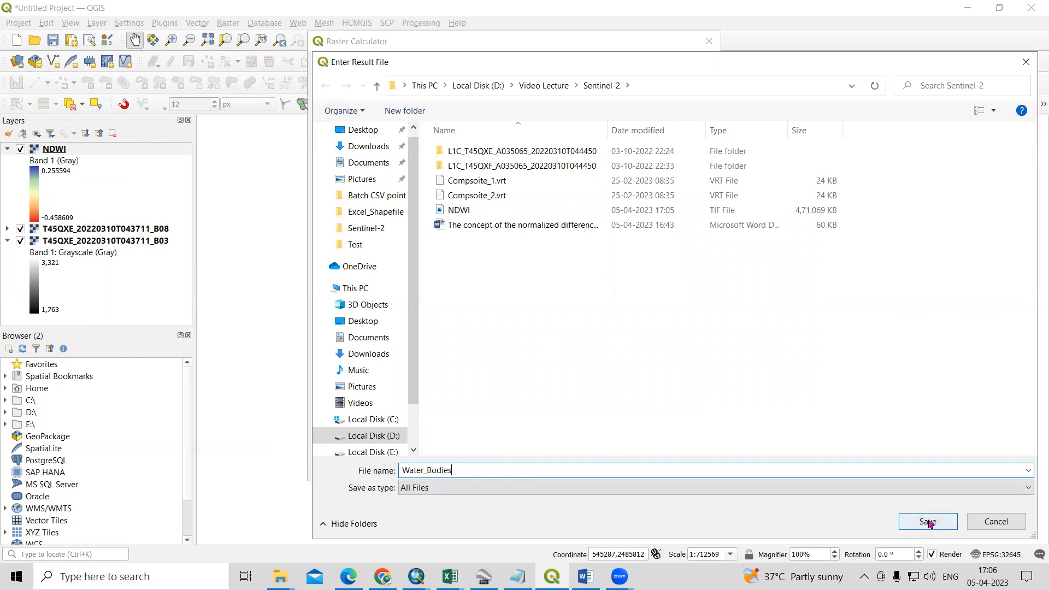
left_click(928, 521)
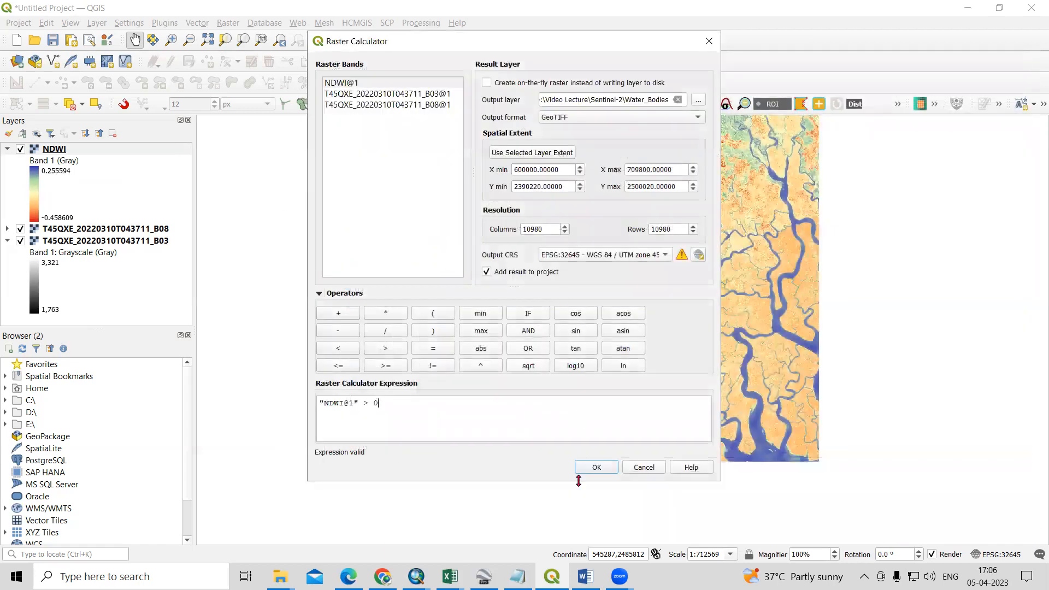
left_click(595, 466)
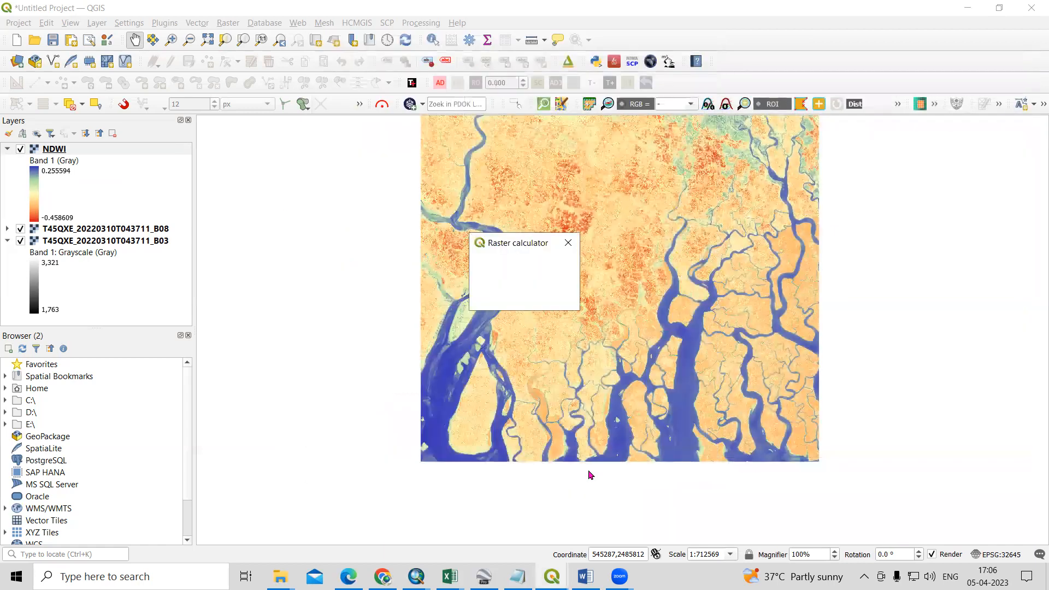
Expand the new Water_Bodies layer's 0–1 legend and zoom into the map.
left_click(584, 576)
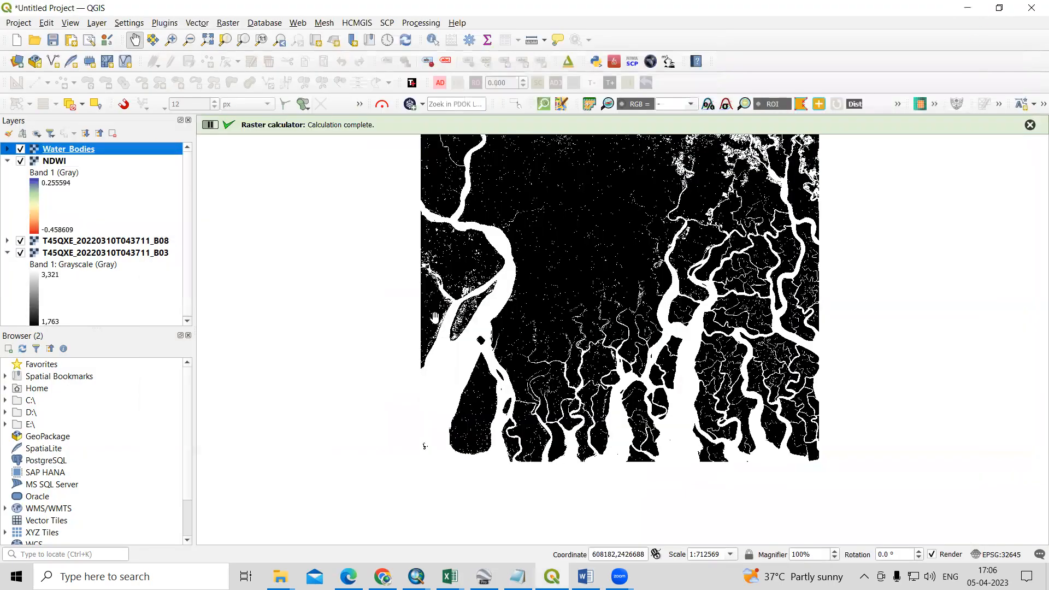
left_click(8, 148)
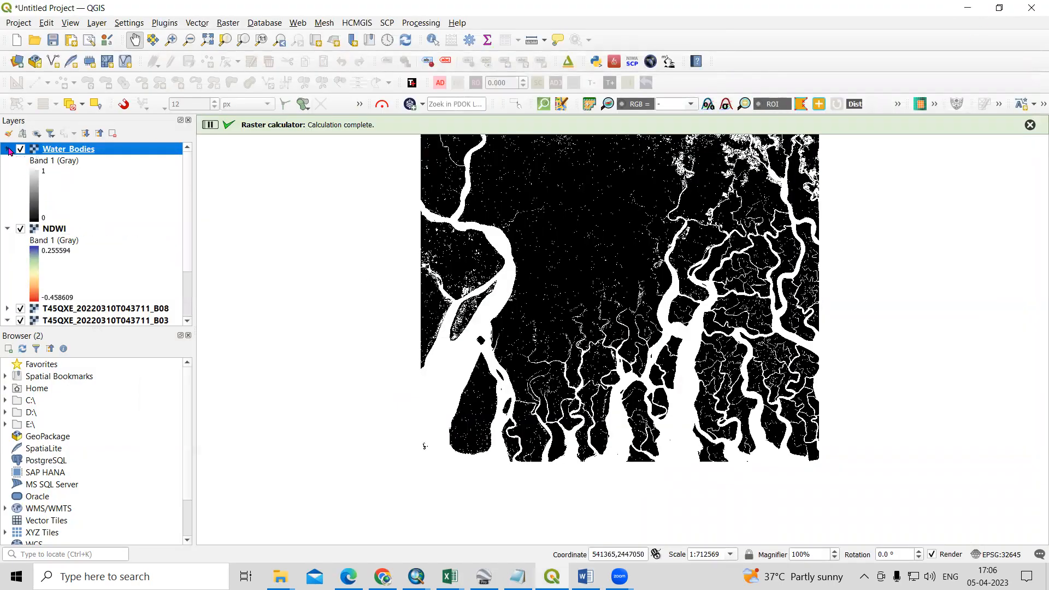
scroll("up", 3)
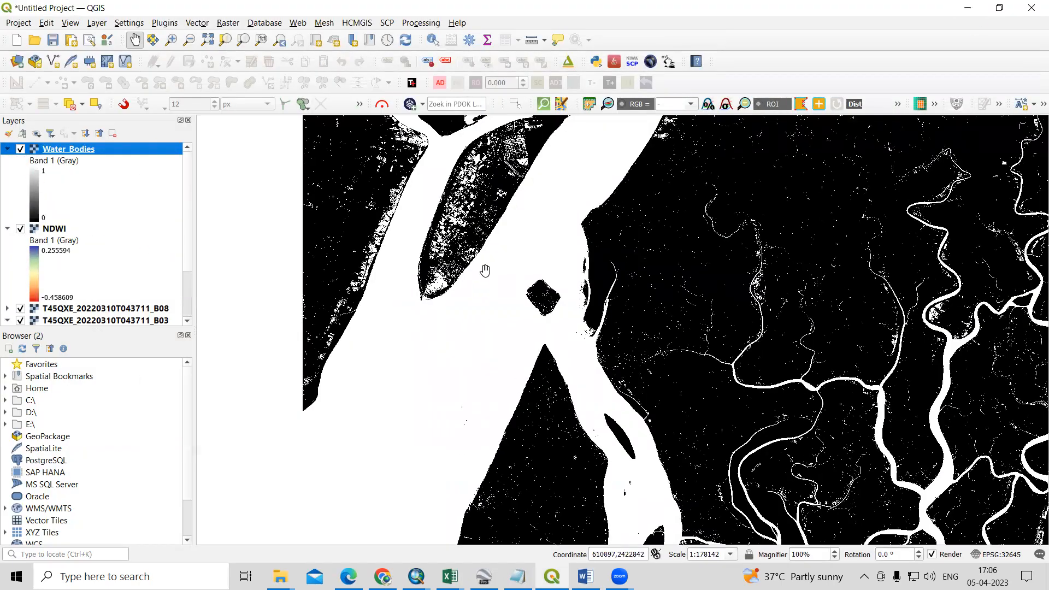
Style Water_Bodies by Paletted/Unique values, classifying 0 and 1 with value 1 in deep blue.
right_click(68, 148)
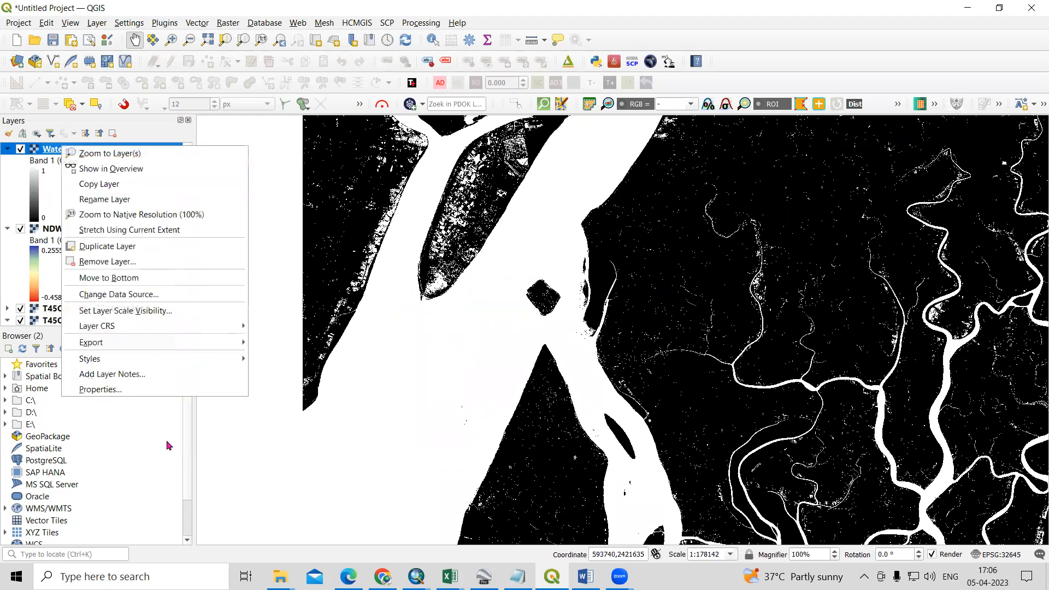
left_click(100, 389)
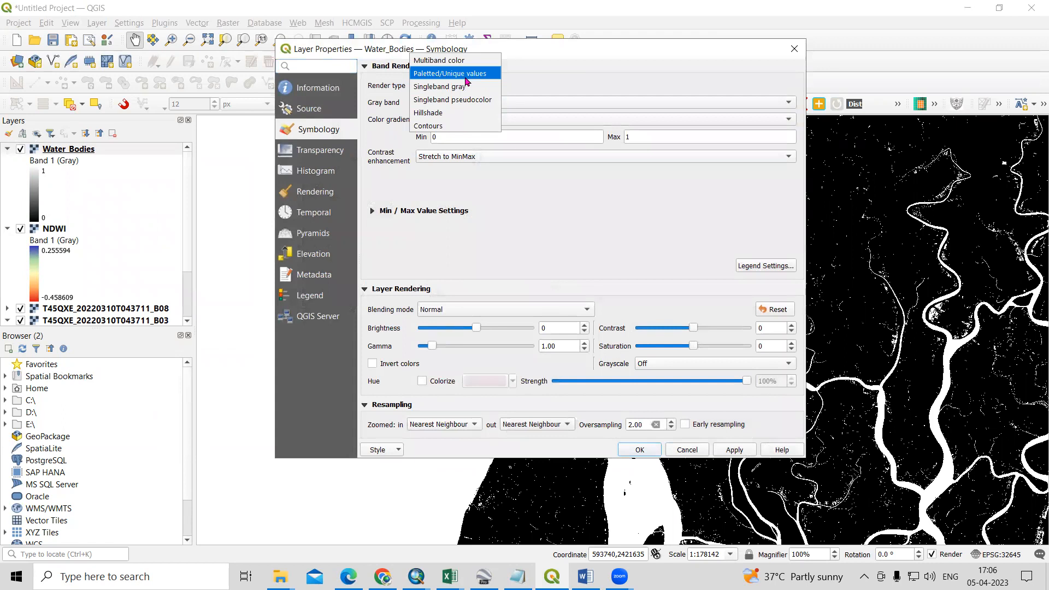
left_click(449, 73)
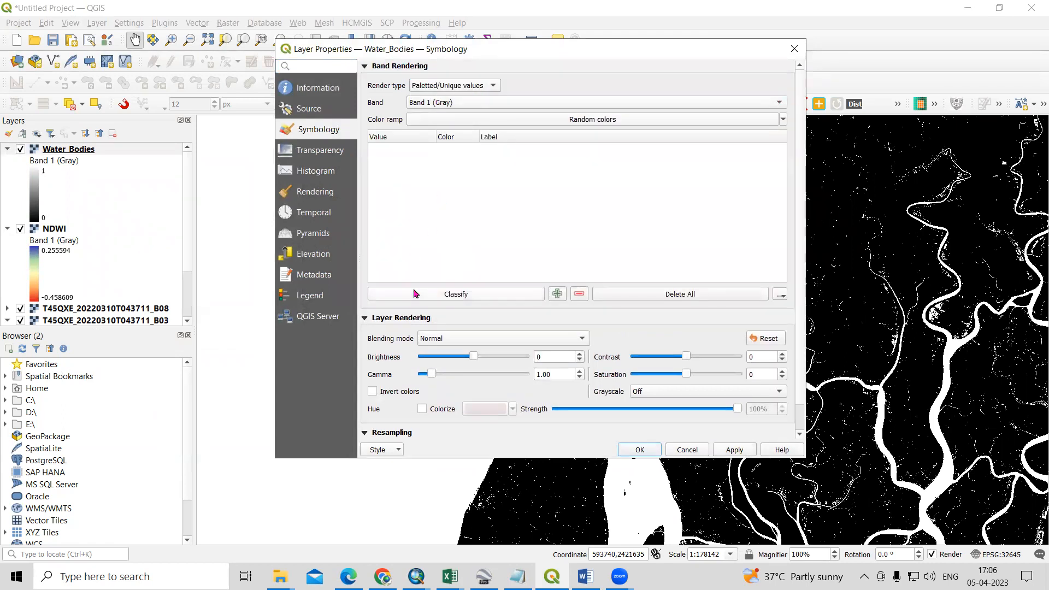
left_click(454, 294)
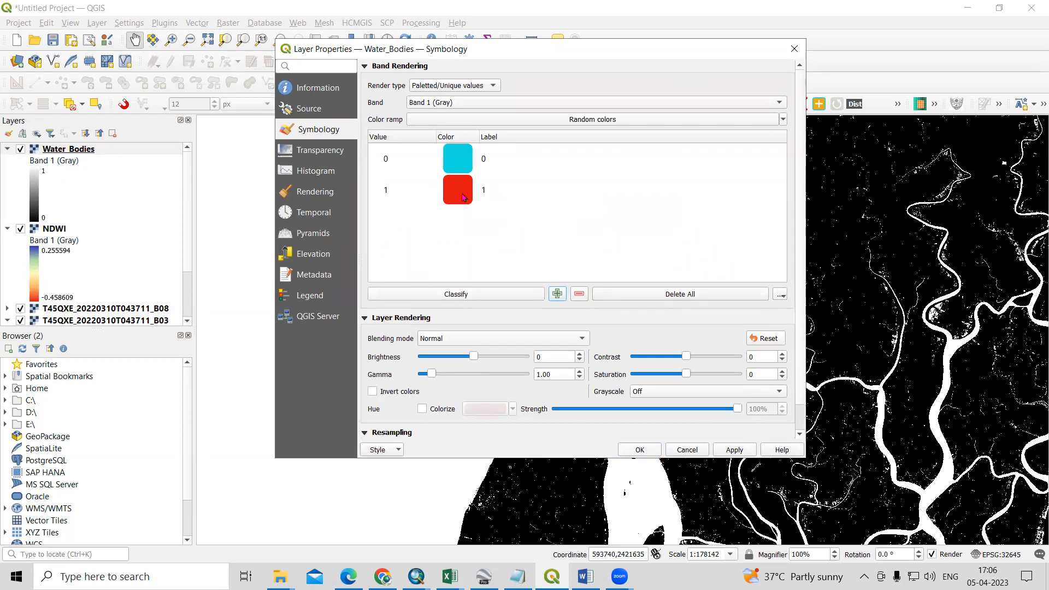
double_click(458, 189)
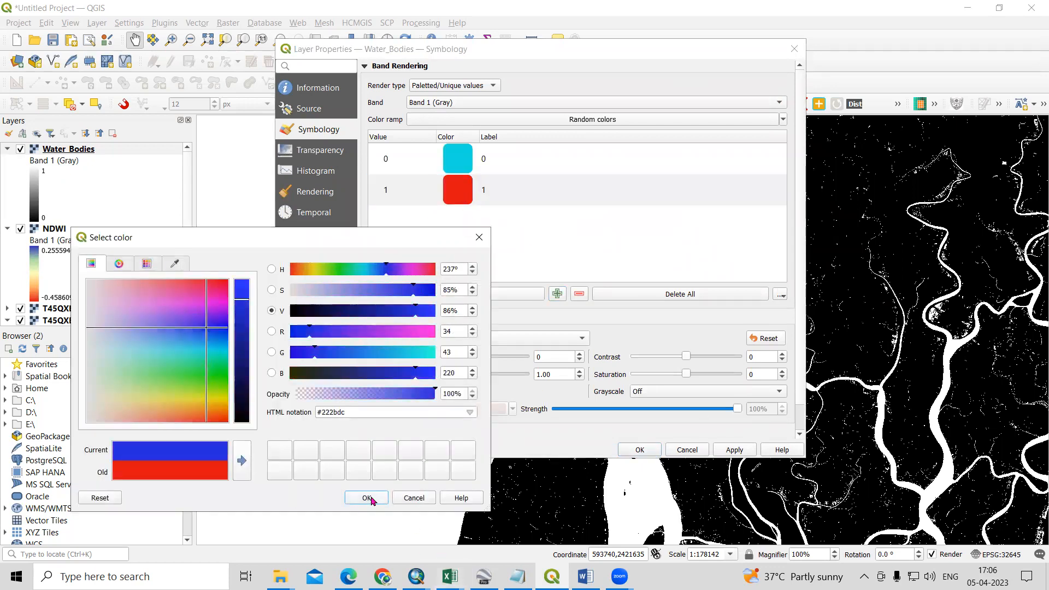
left_click(366, 499)
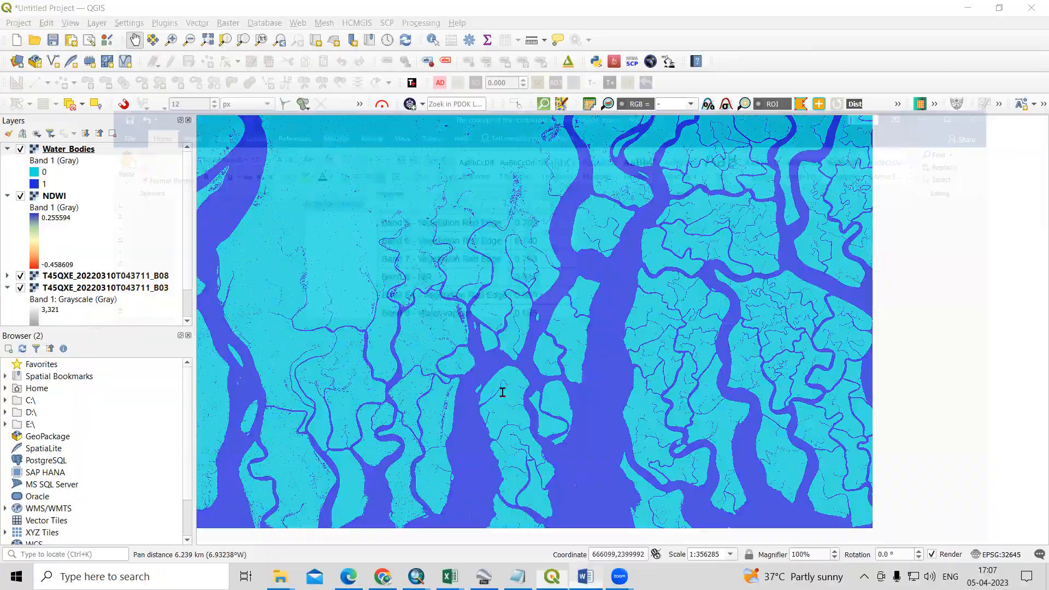
left_click(583, 575)
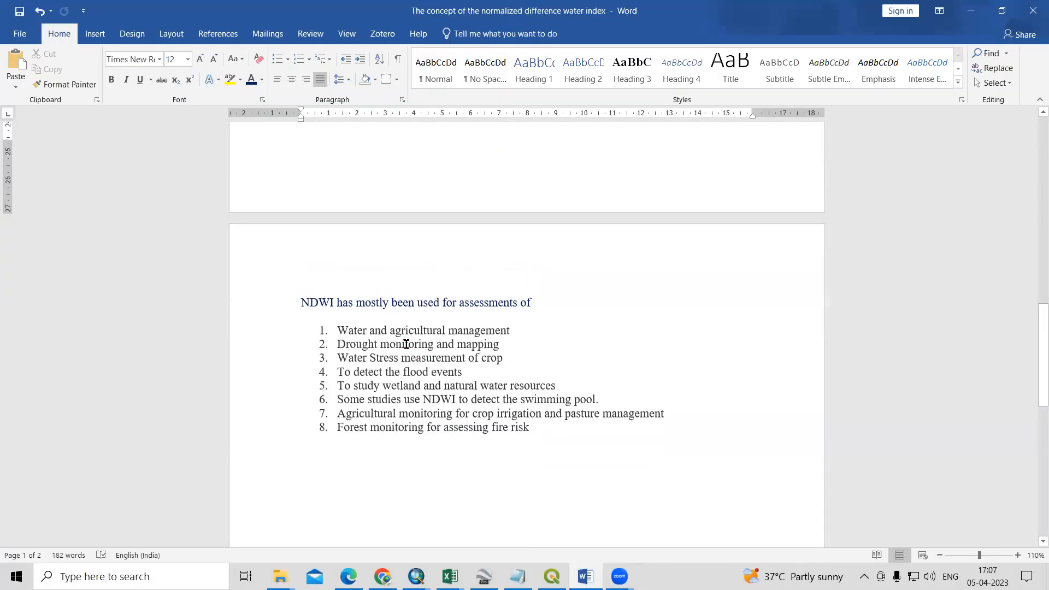
mouse_move(431, 348)
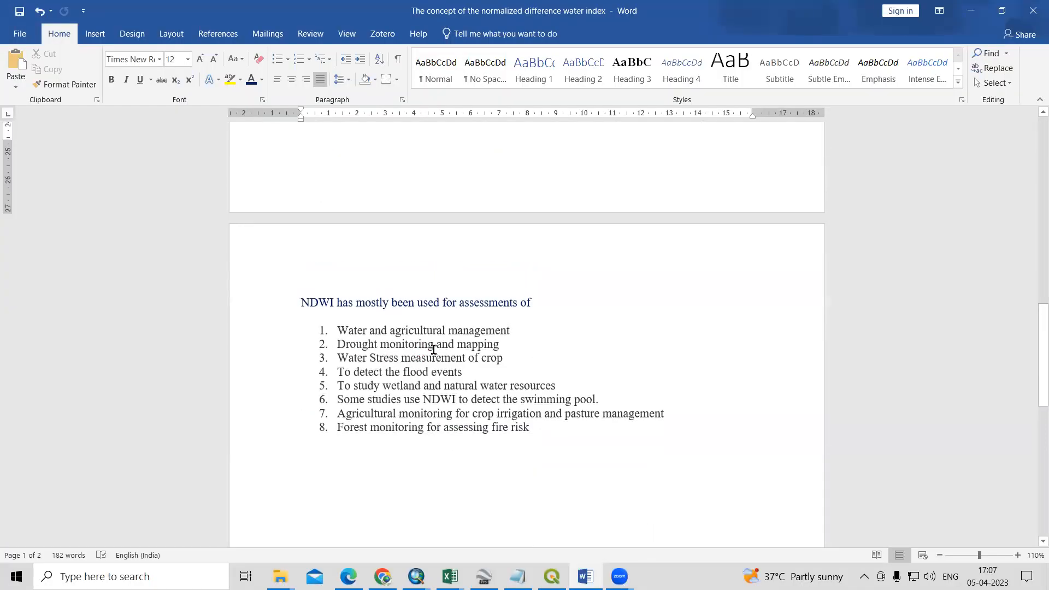
mouse_move(593, 367)
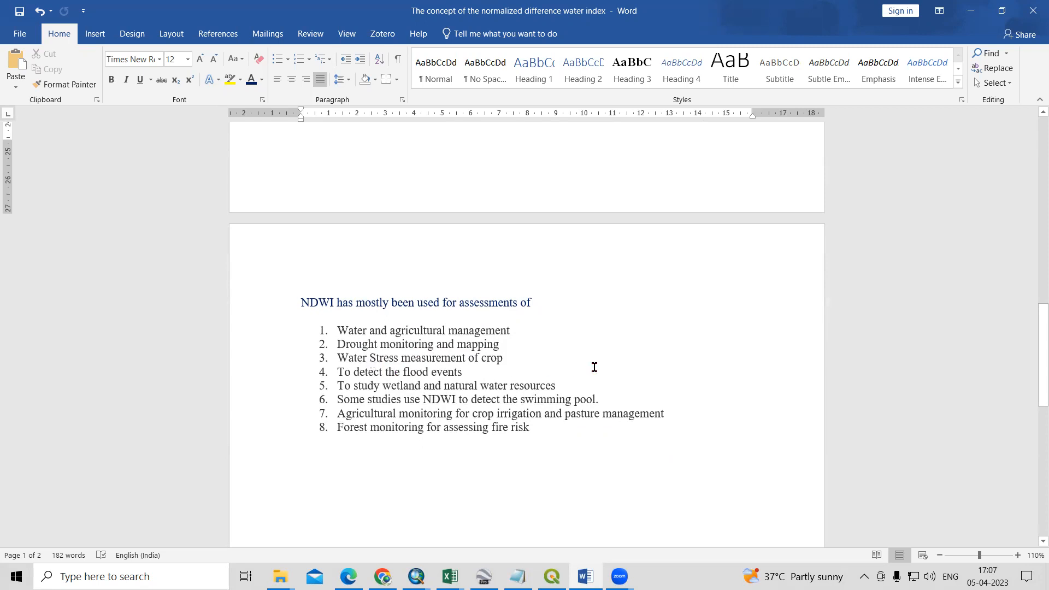
mouse_move(452, 379)
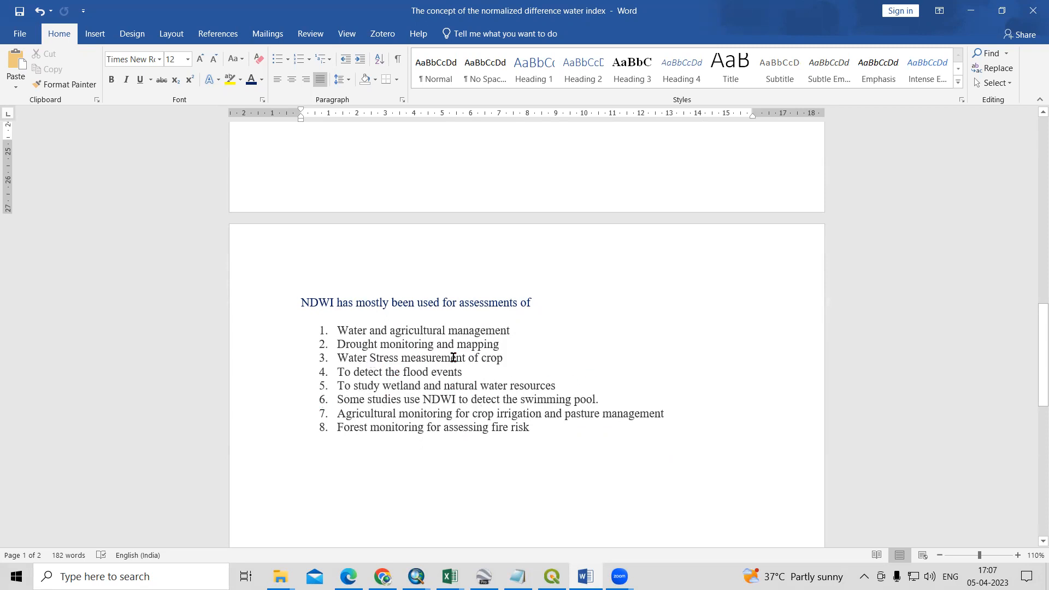
mouse_move(398, 420)
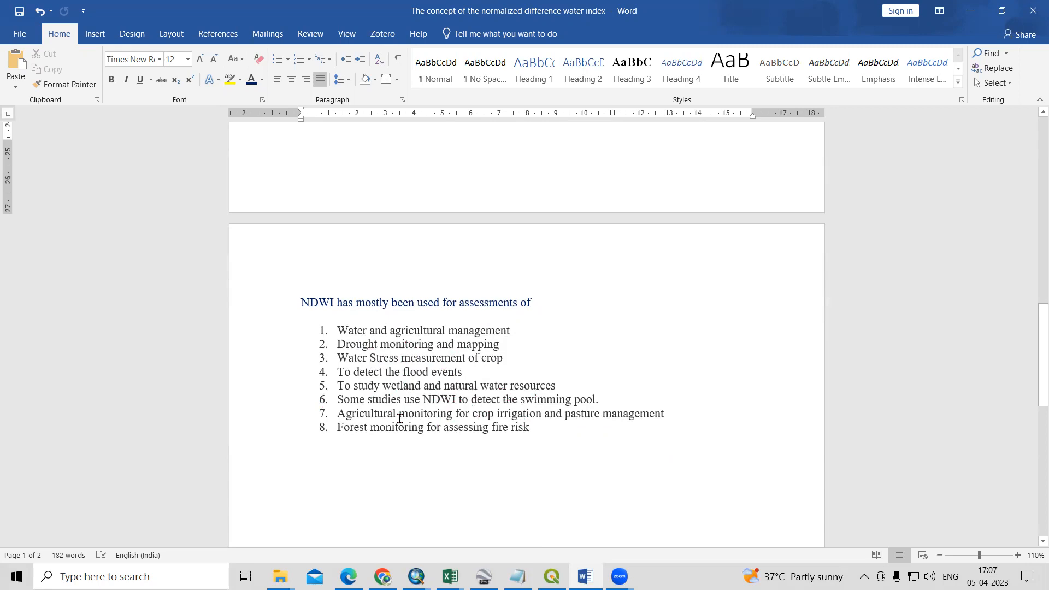
scroll("up", 3)
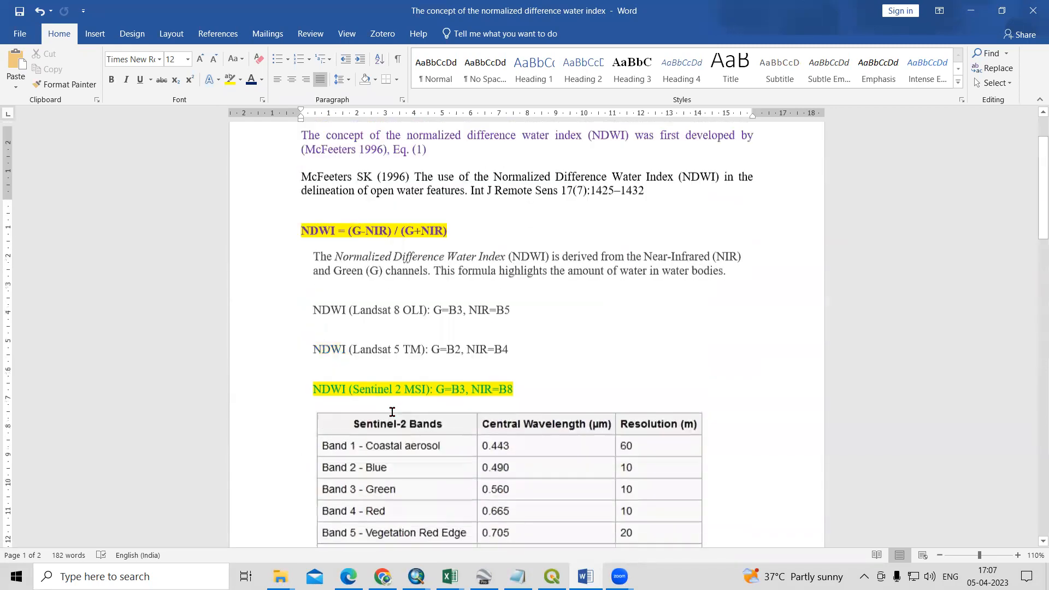
scroll("up", 3)
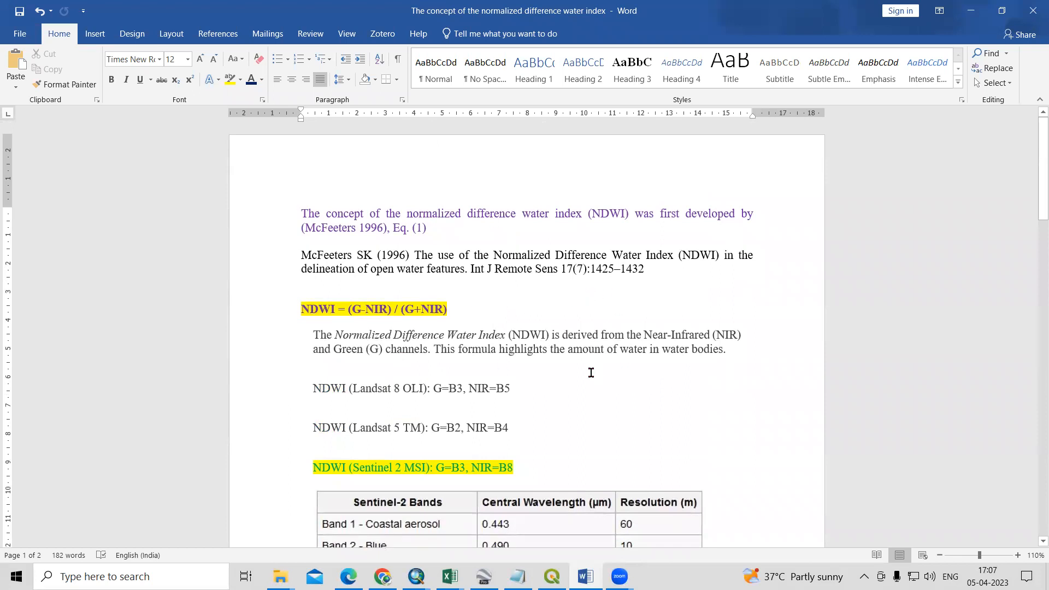
mouse_move(564, 387)
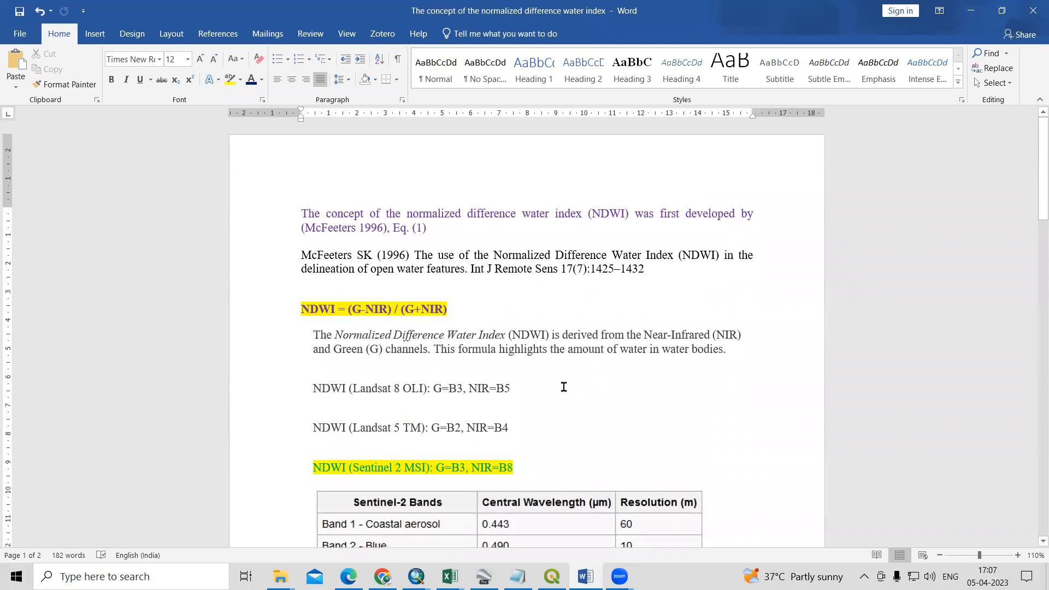
left_click(551, 576)
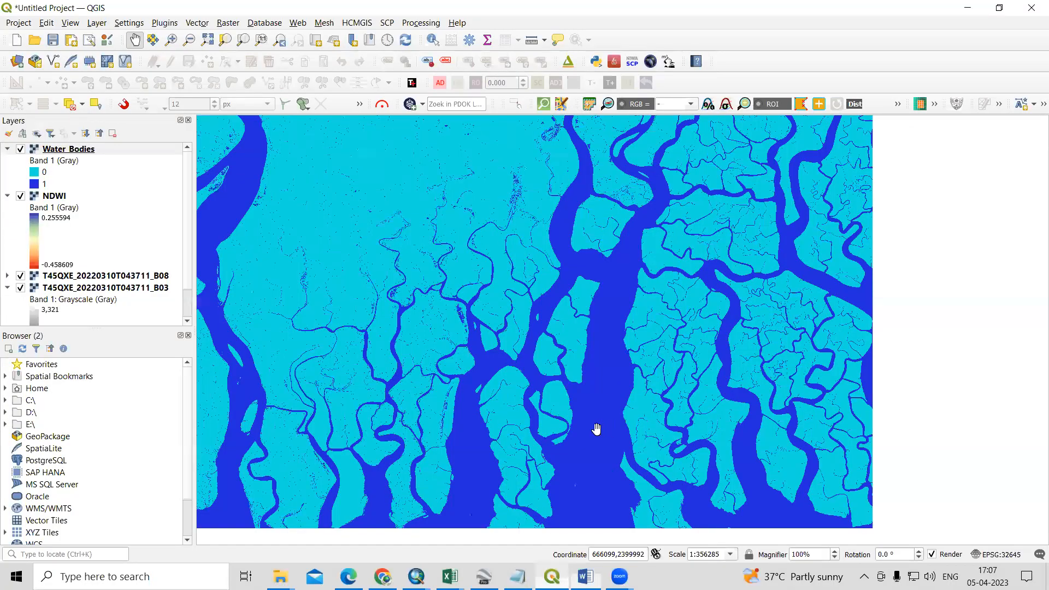